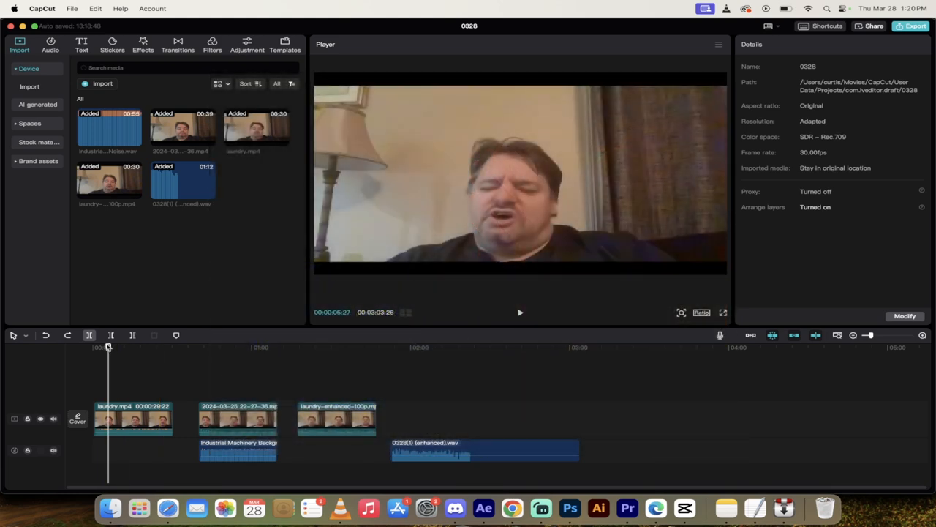
Preview the current project from the start and review the Industrial Machinery background audio clip.
left_click(108, 348)
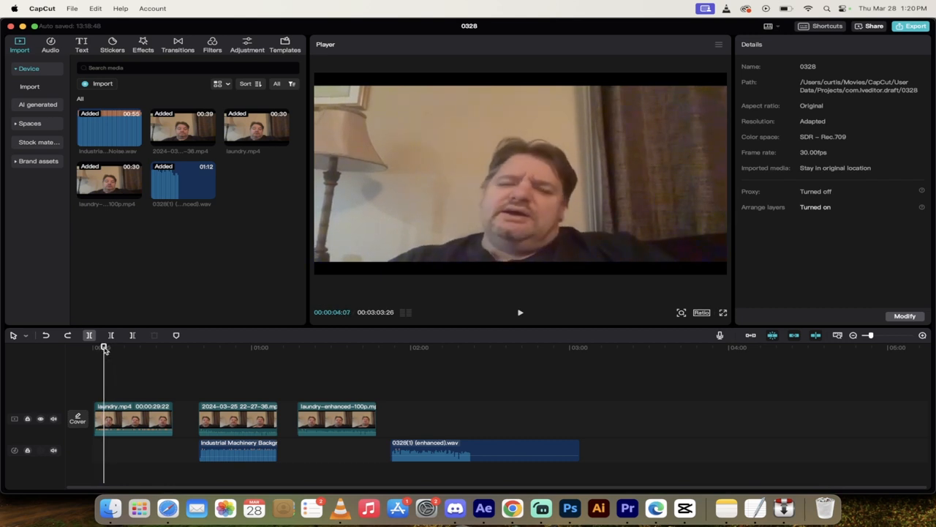
left_click(521, 313)
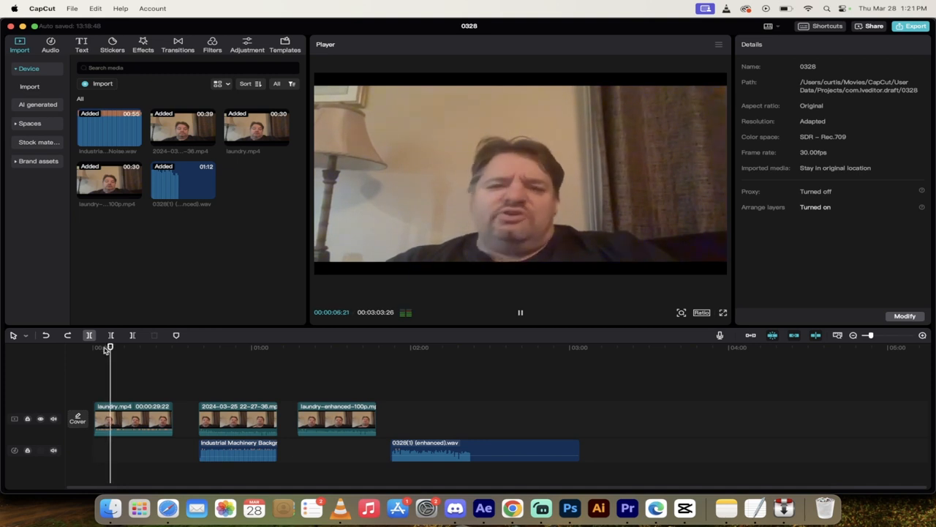
left_click(521, 313)
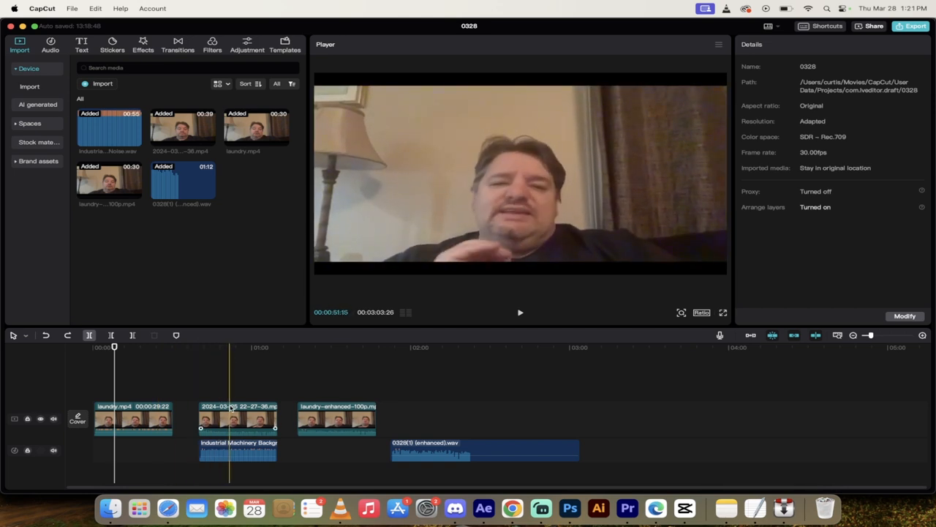
left_click(237, 450)
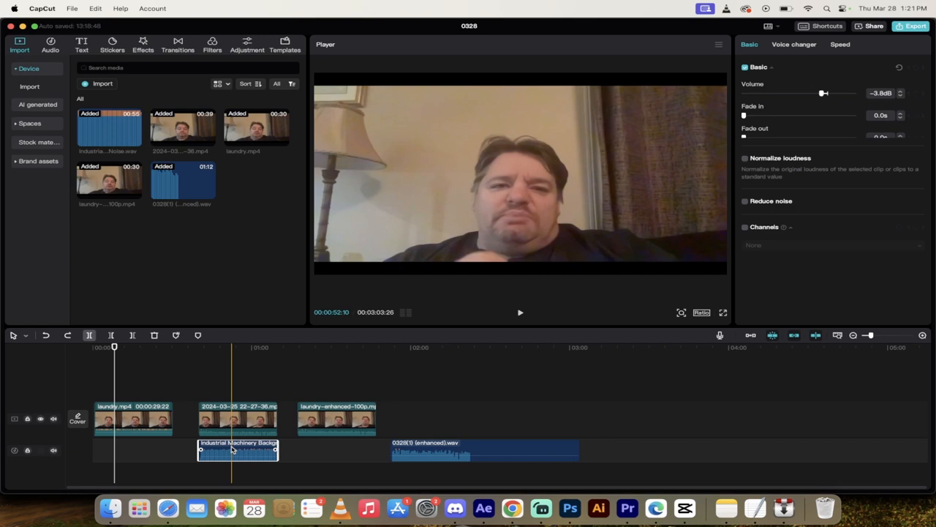
left_click(208, 348)
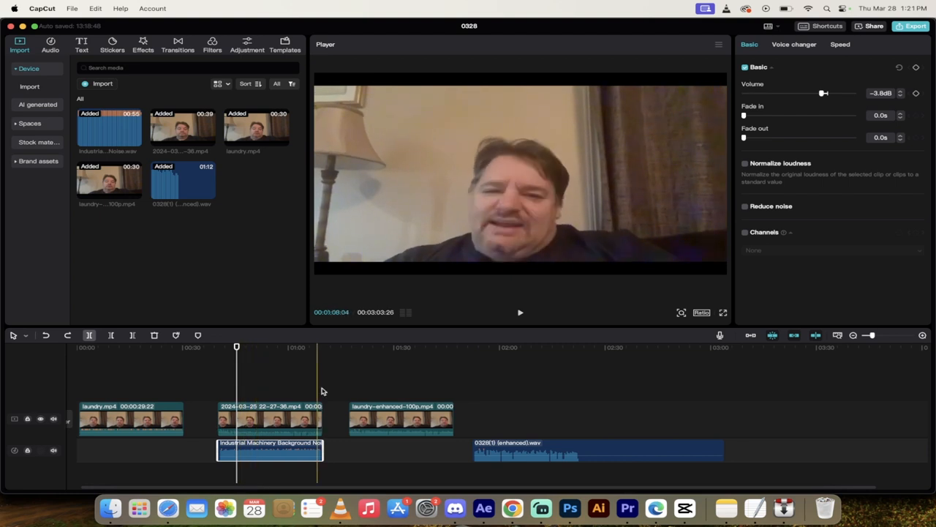
Preview a later point of the project, then start over with an empty timeline.
left_click(348, 347)
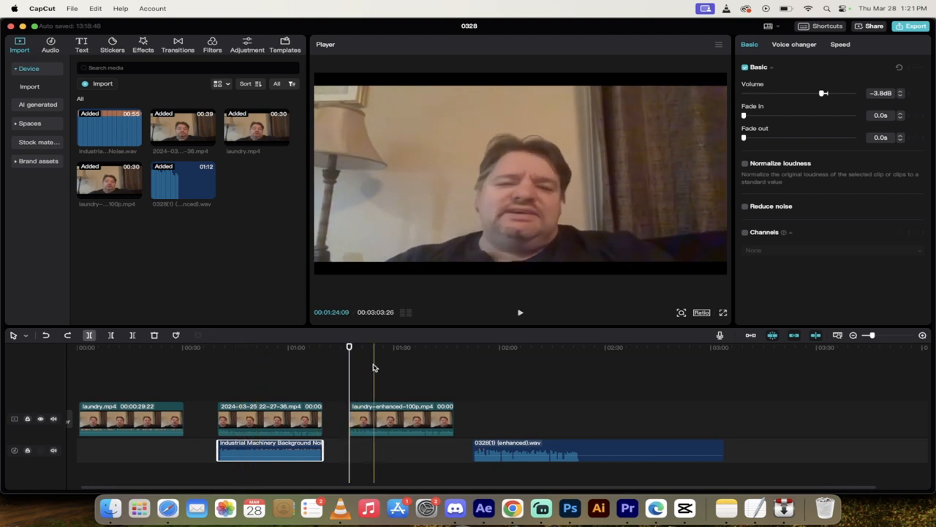
left_click(521, 313)
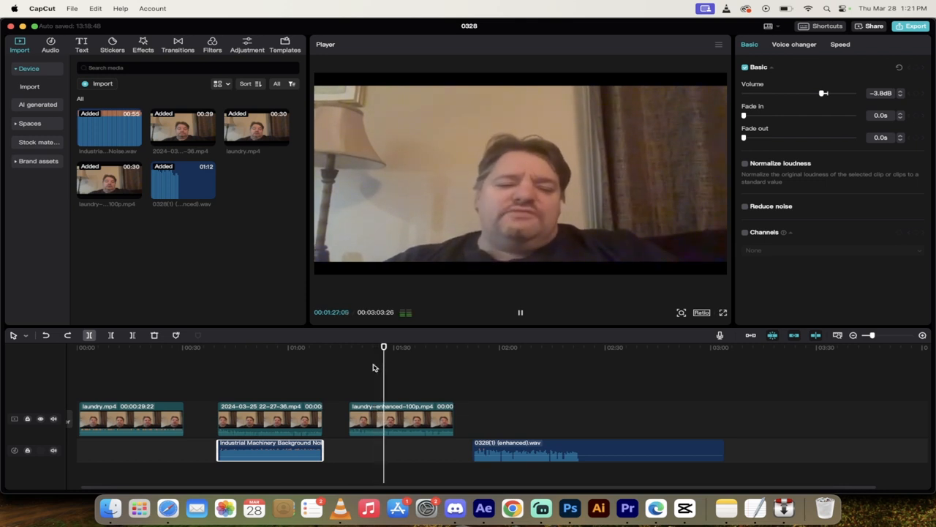
left_click(521, 313)
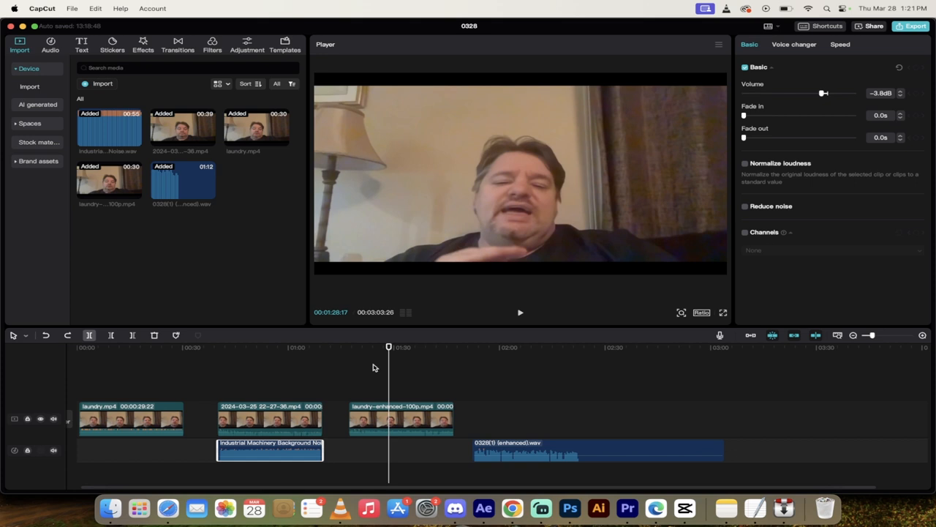
left_click(345, 389)
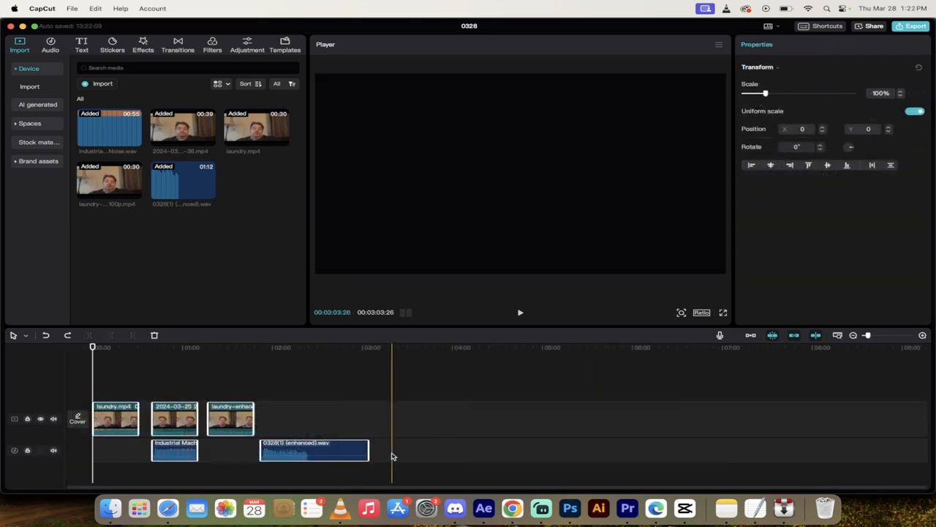
left_click(369, 347)
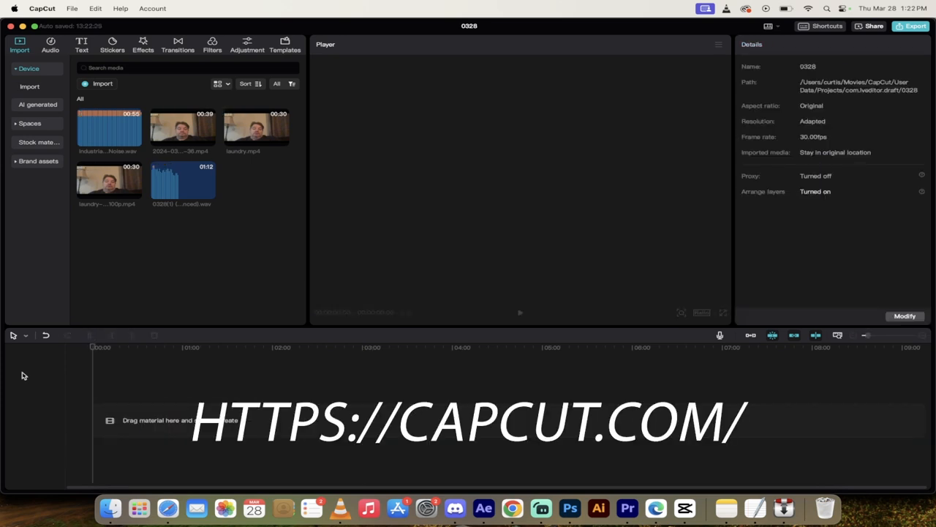
mouse_move(111, 273)
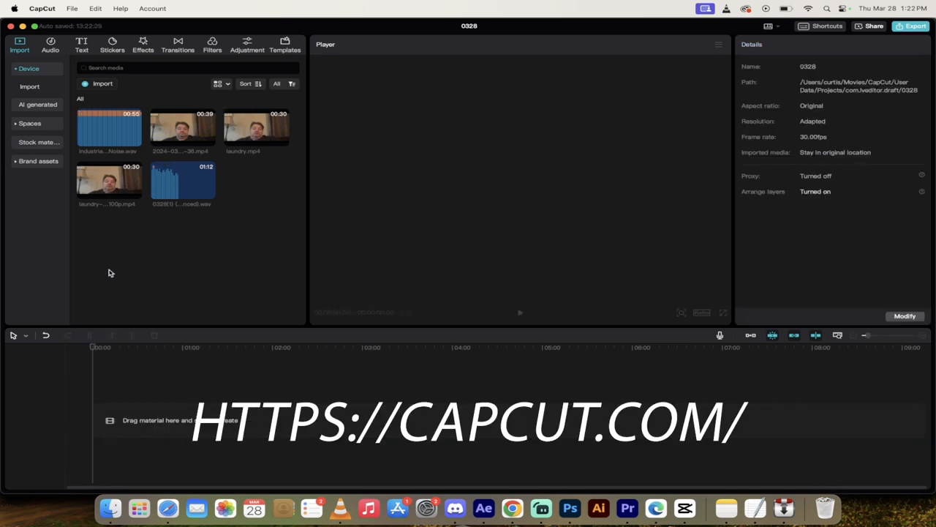
mouse_move(106, 296)
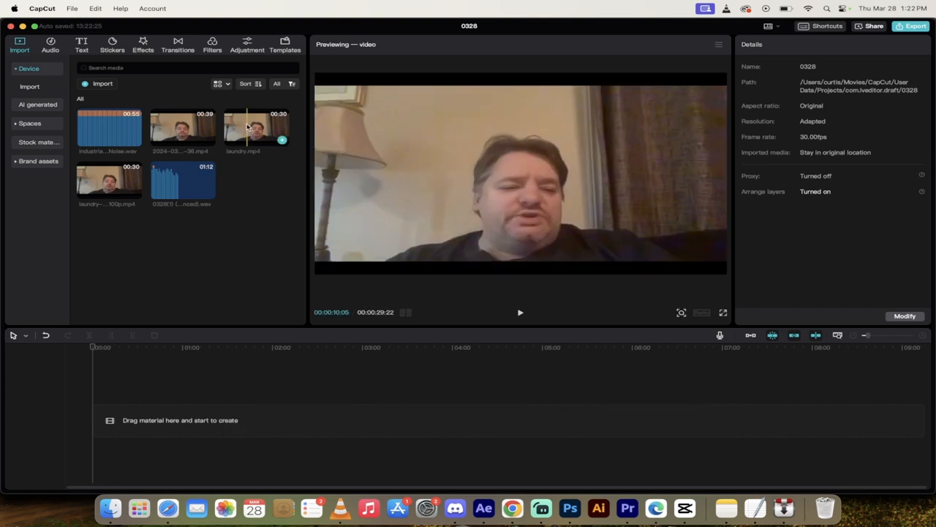
Place laundry.mp4 from the media panel onto the timeline as the project's only clip.
left_click(255, 128)
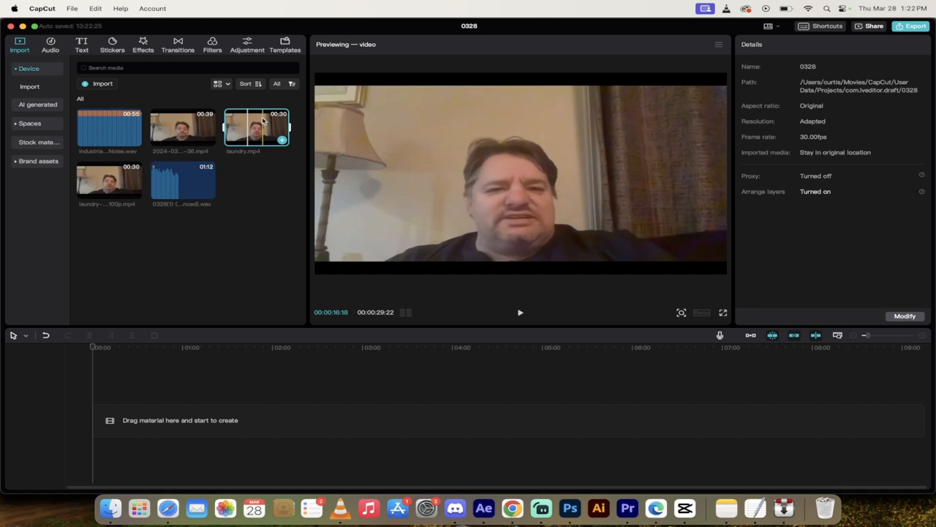
left_click_drag(256, 129, 234, 424)
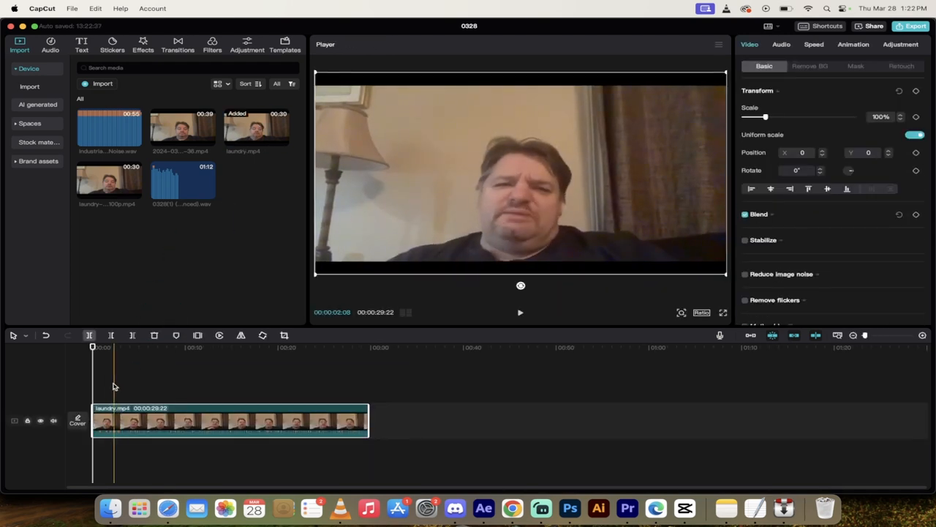
left_click(521, 313)
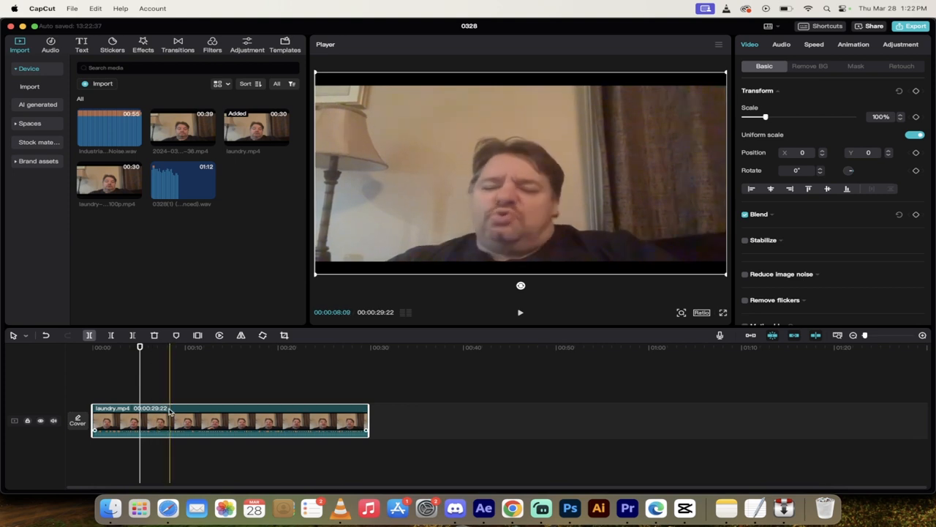
Extract the laundry clip's audio onto its own track and move it past the video's end.
right_click(170, 422)
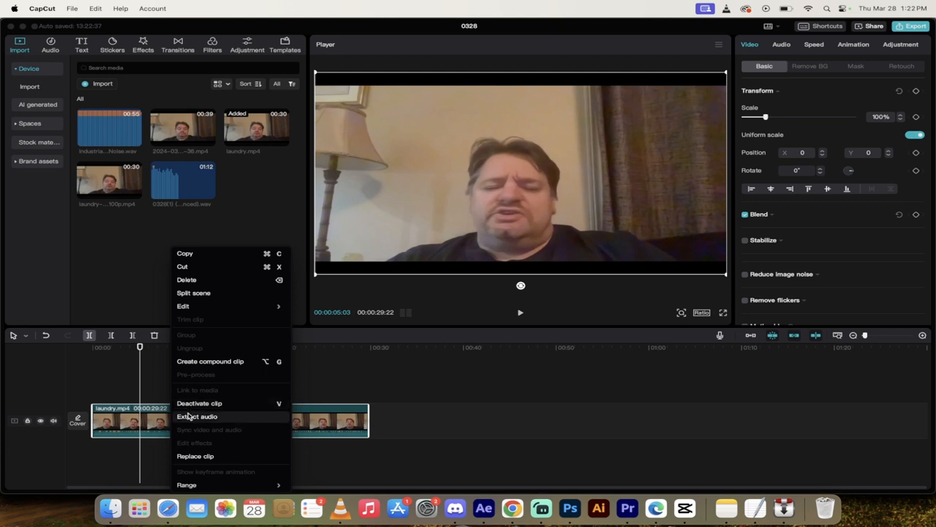
left_click(196, 416)
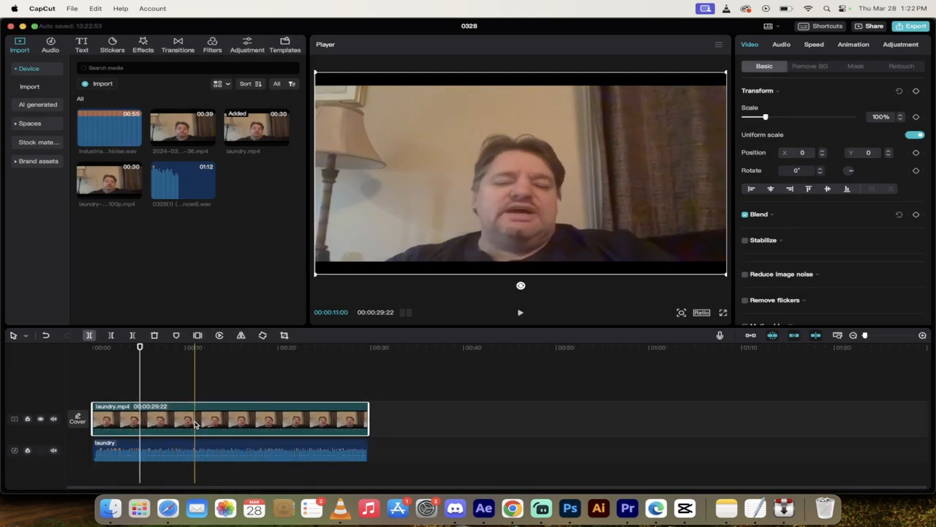
left_click(211, 421)
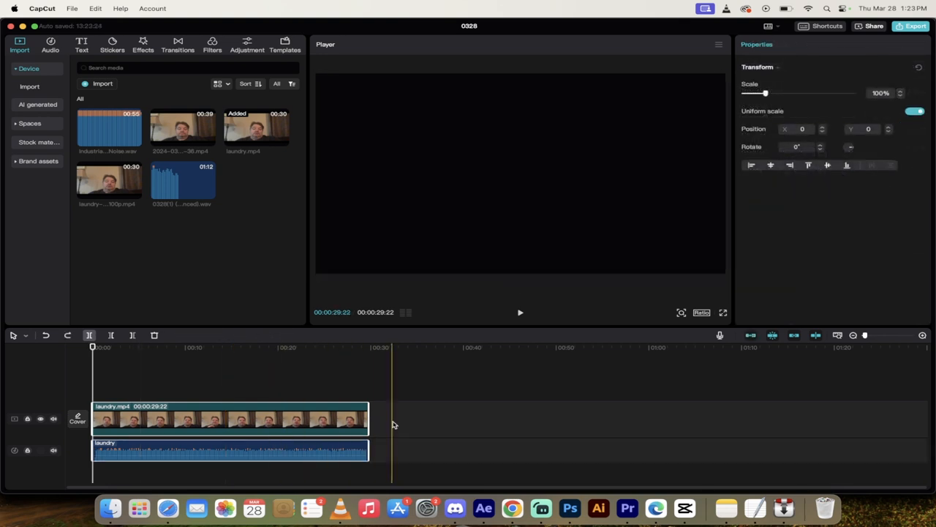
left_click(227, 451)
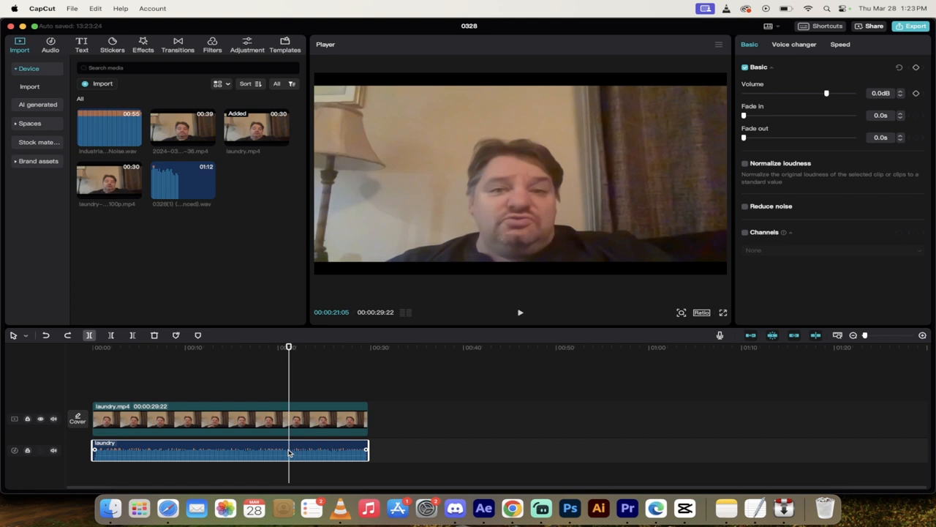
left_click_drag(231, 451, 524, 450)
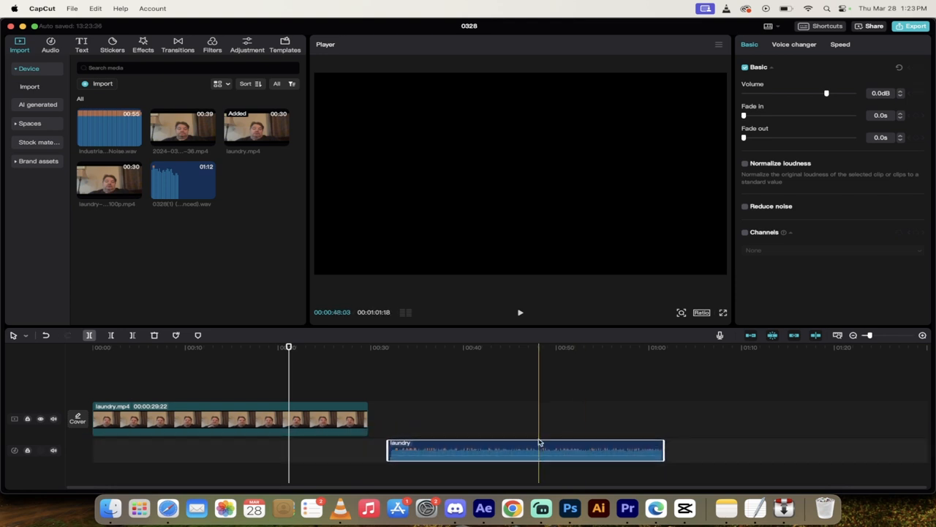
Undo the move, then reposition the laundry audio to after the video ends again.
left_click(448, 346)
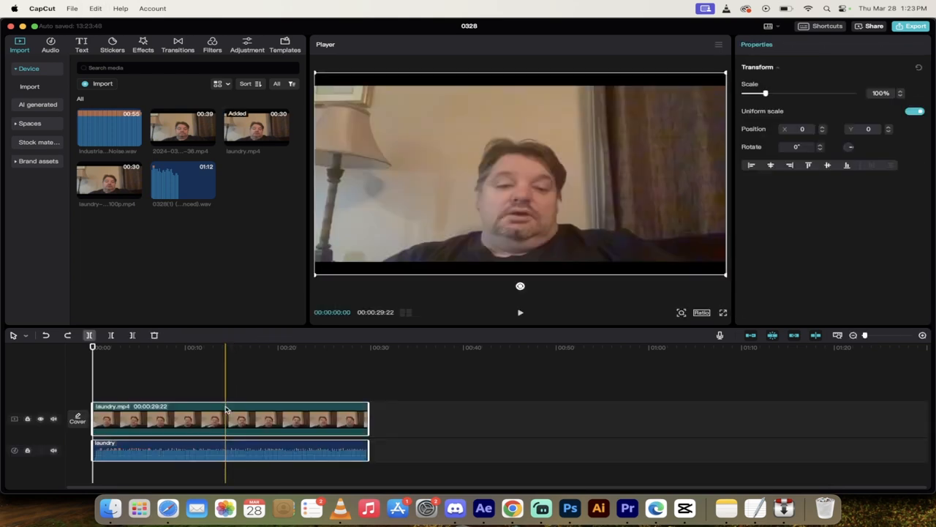
left_click(220, 451)
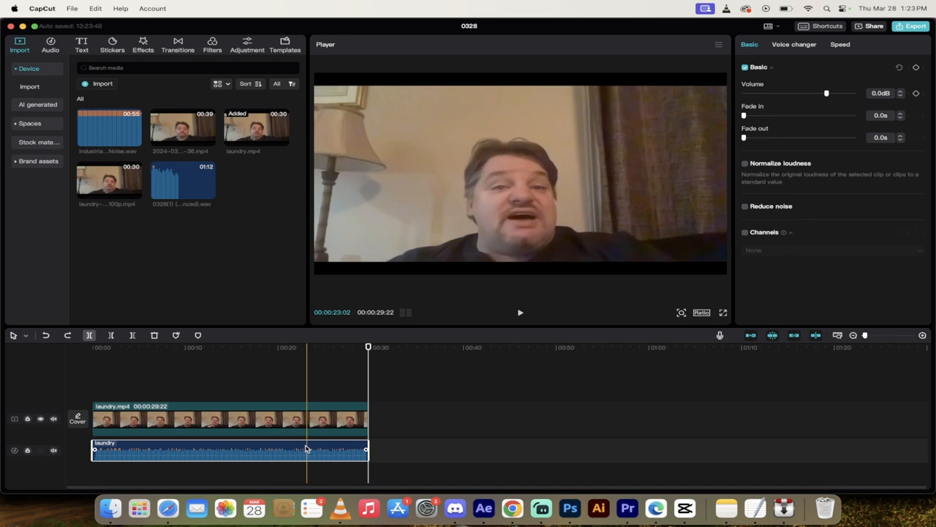
left_click_drag(231, 449, 489, 448)
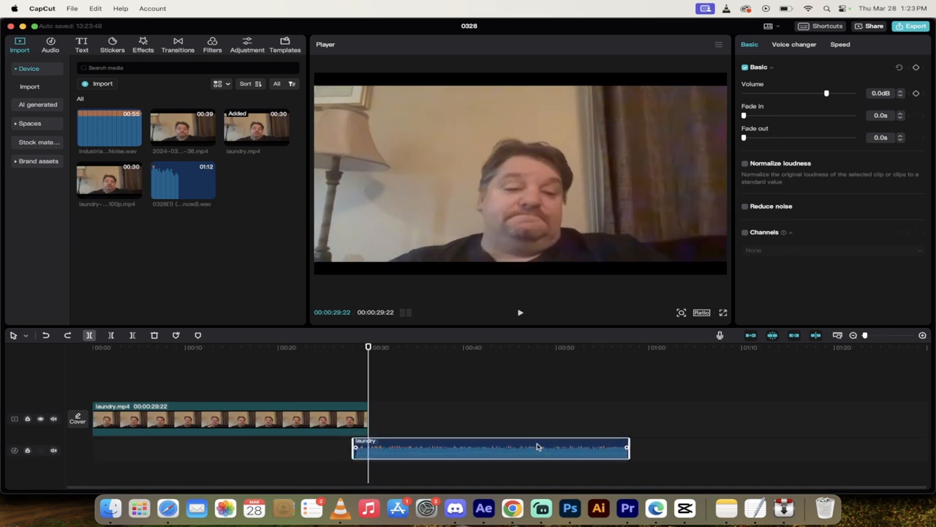
left_click_drag(490, 448, 550, 450)
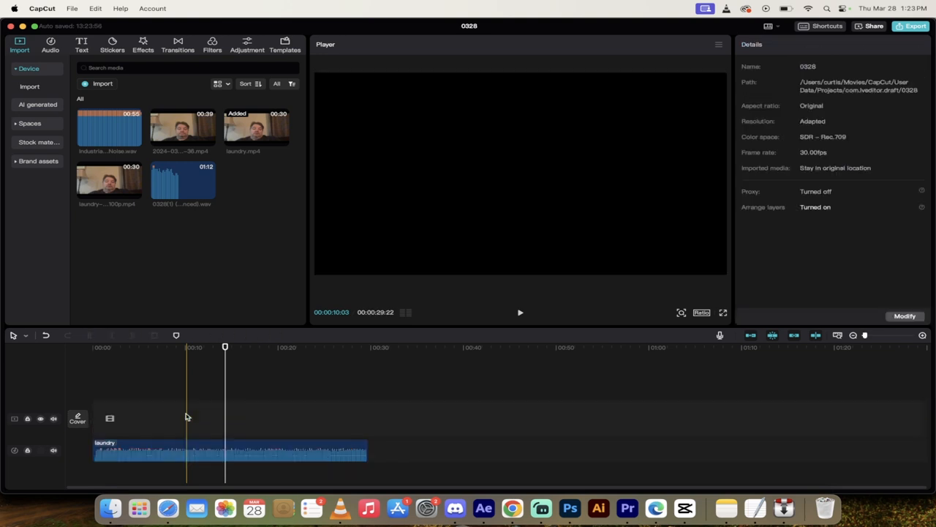
left_click(196, 453)
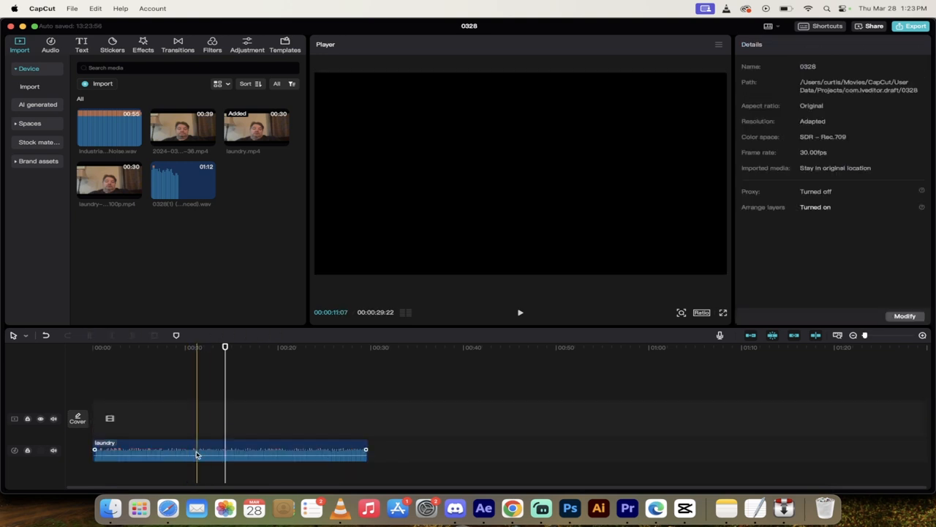
left_click(225, 348)
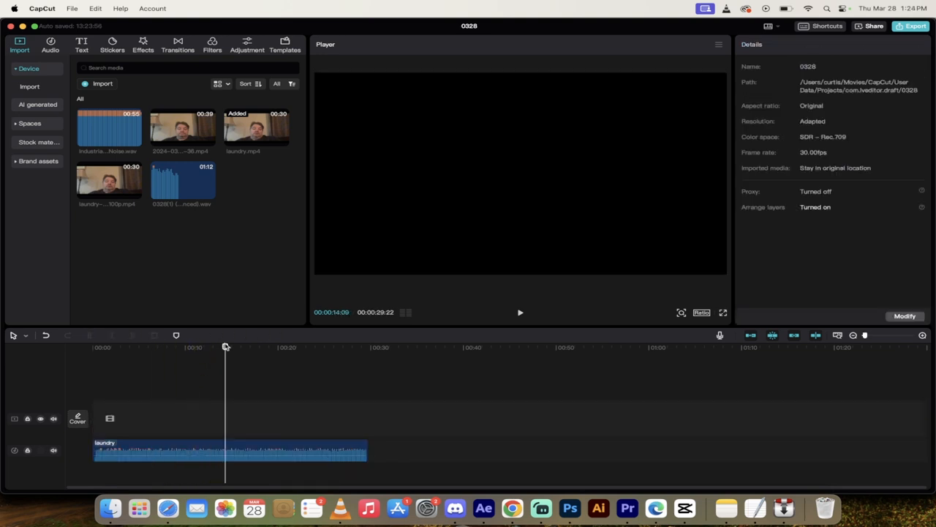
left_click(94, 346)
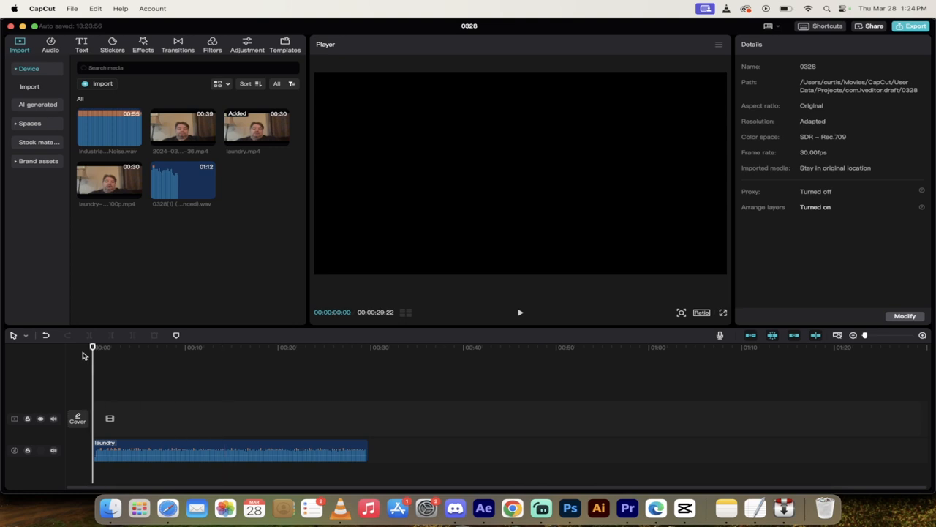
left_click(521, 313)
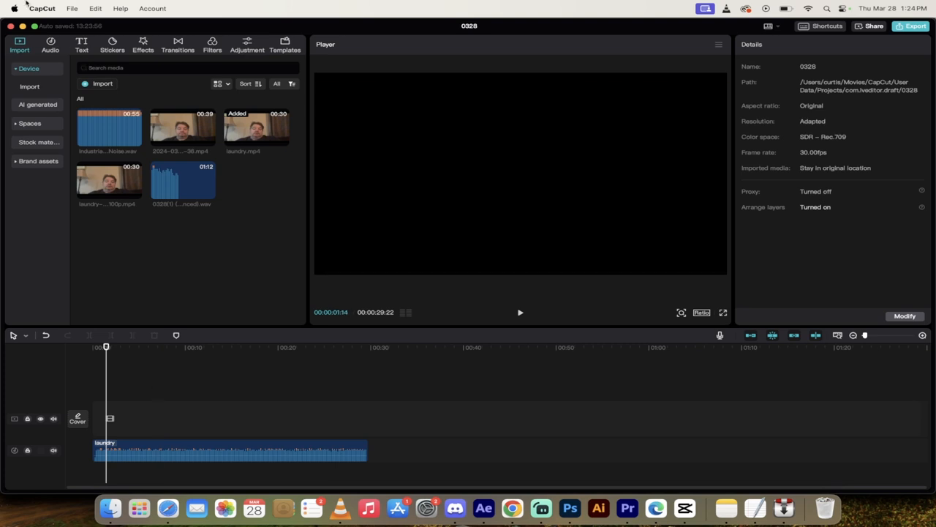
Configure the export for audio only in MP3 format, with video turned off.
left_click(73, 9)
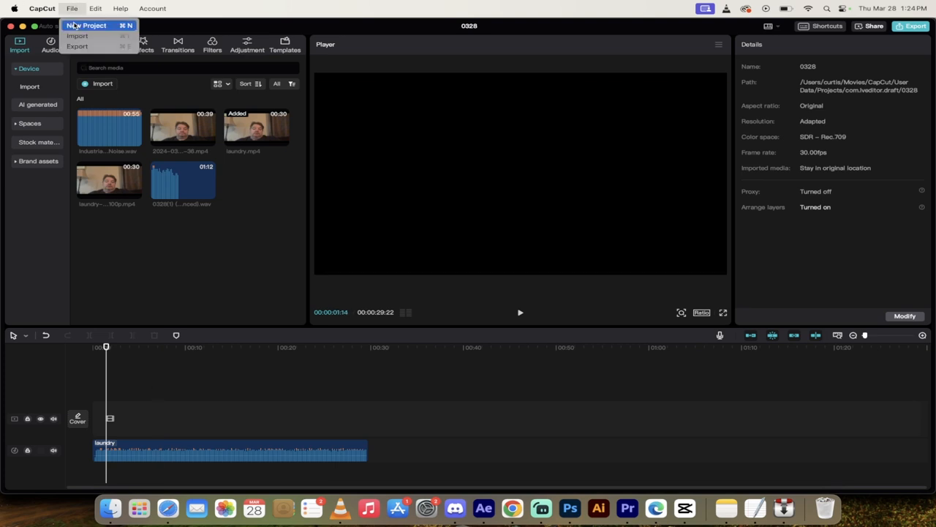
left_click(76, 45)
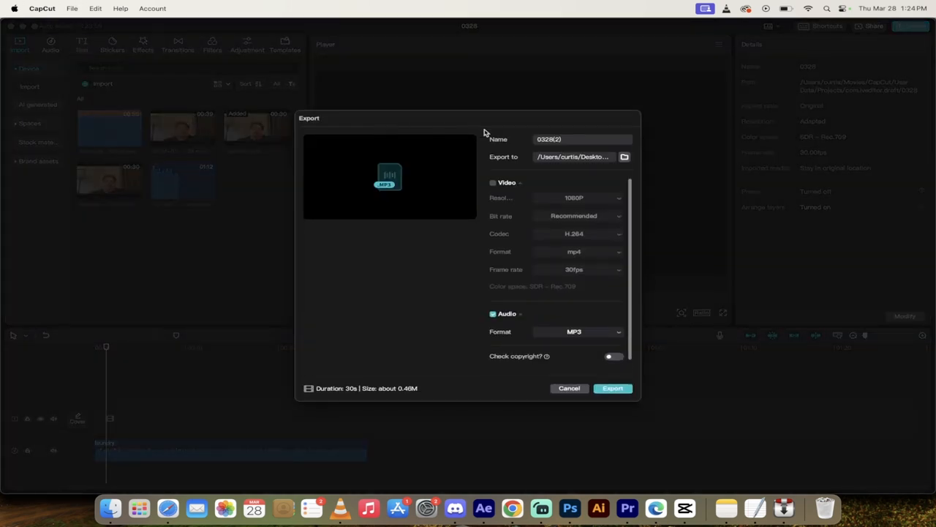
left_click(492, 182)
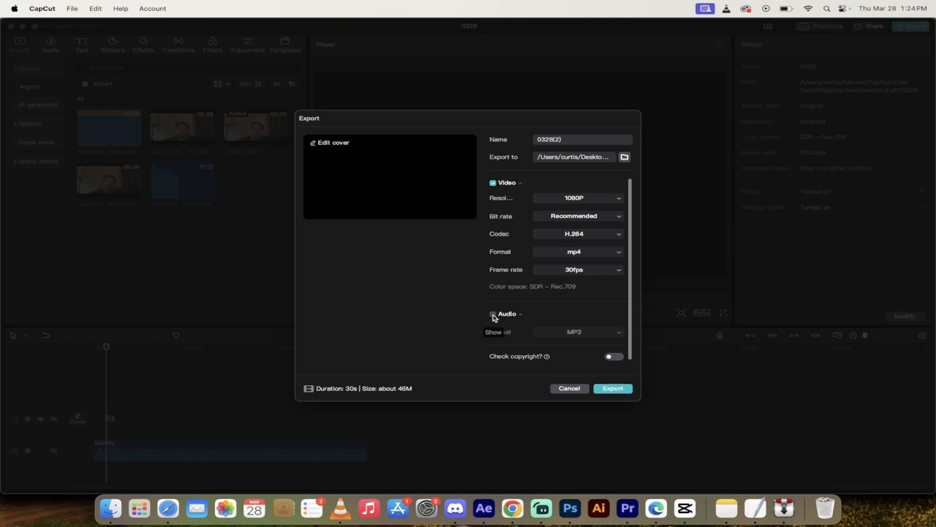
left_click(493, 313)
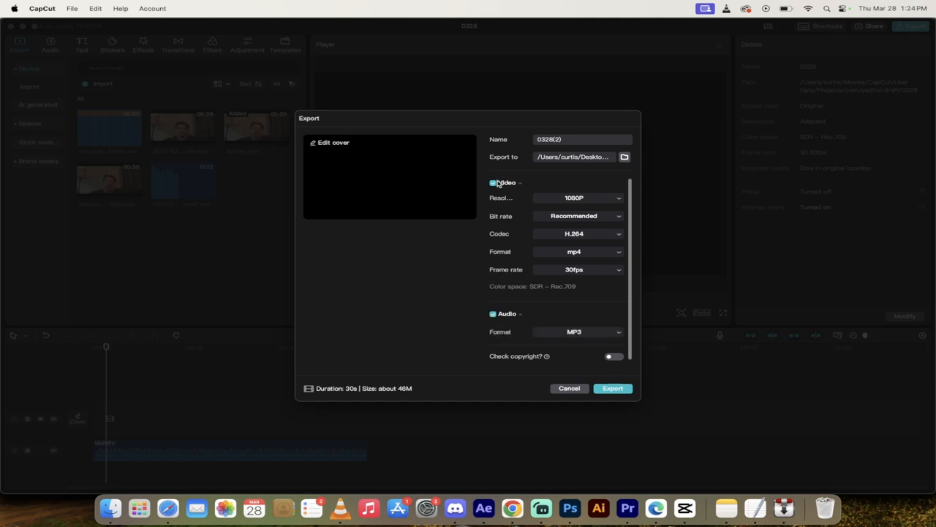
left_click(493, 182)
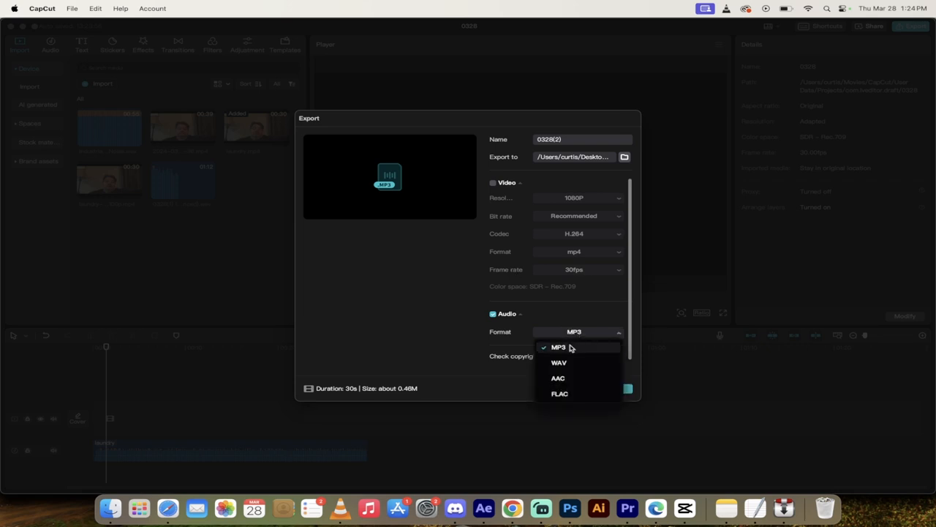
left_click(559, 347)
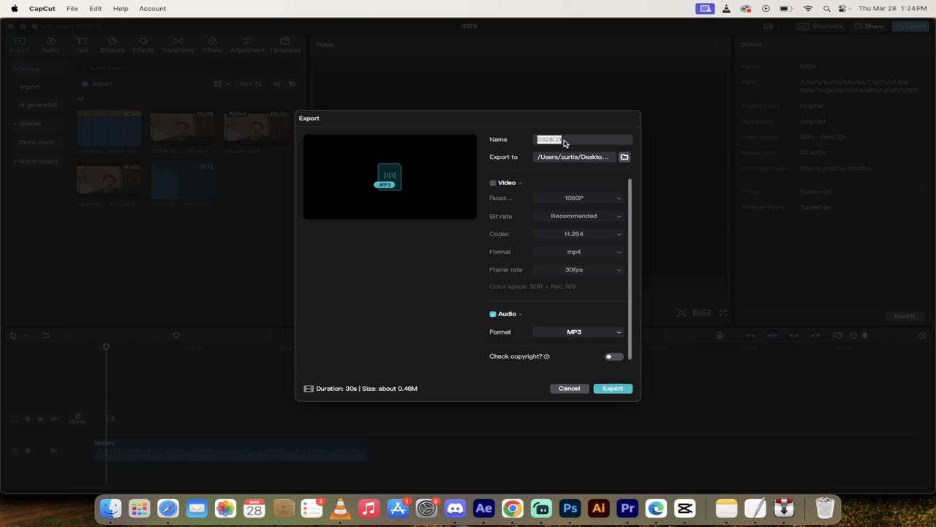
Export the audio as an MP3 named 'Curtis' and dismiss the confirmation.
type("Curtis")
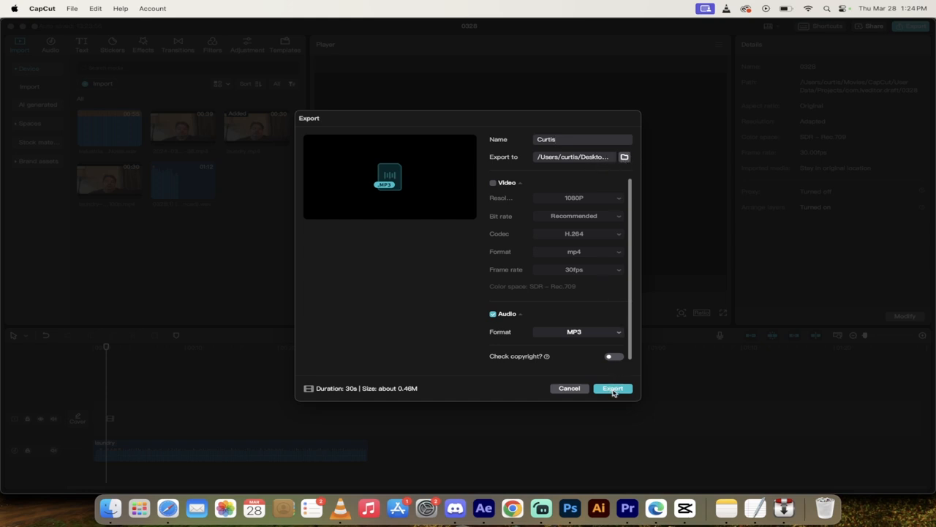
left_click(612, 388)
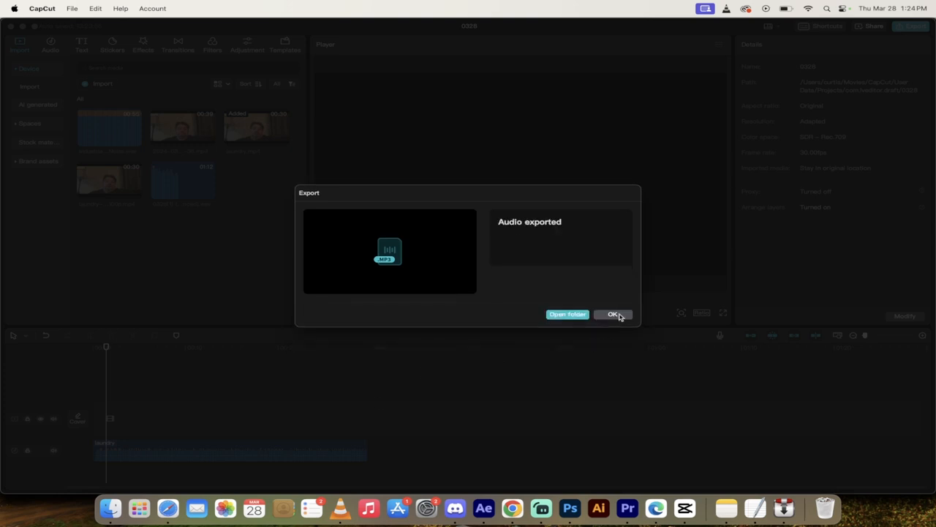
left_click(614, 313)
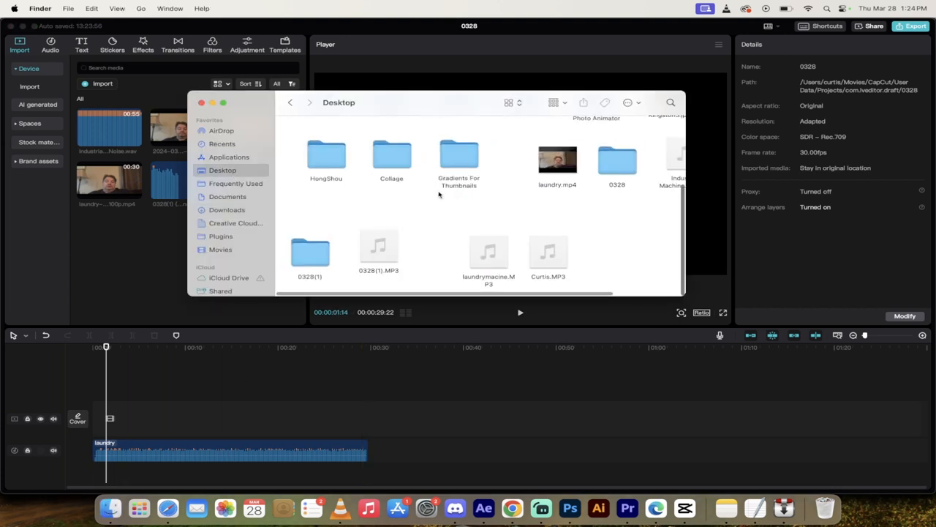
Show the Desktop folder in Finder where Curtis.MP3 now appears.
left_click(548, 251)
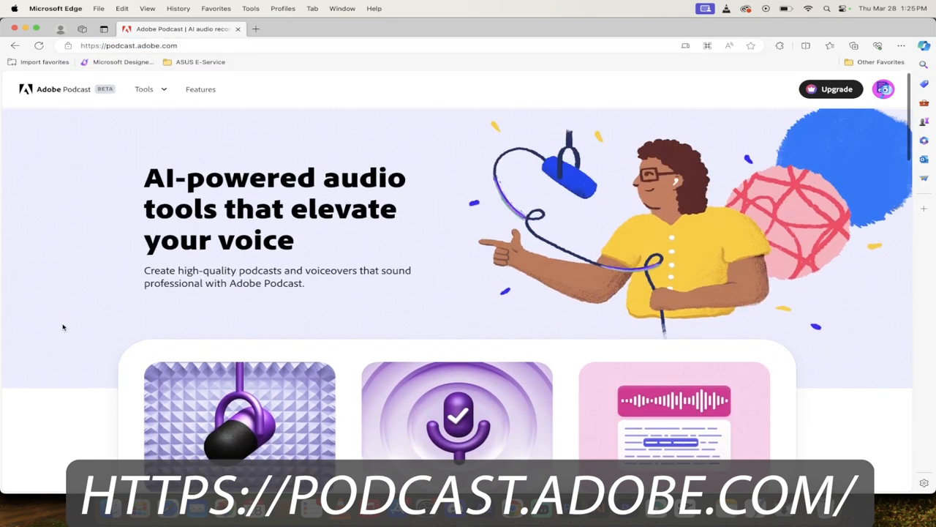
Go to the Enhance Speech tool from the Adobe Podcast homepage.
scroll("down", 3)
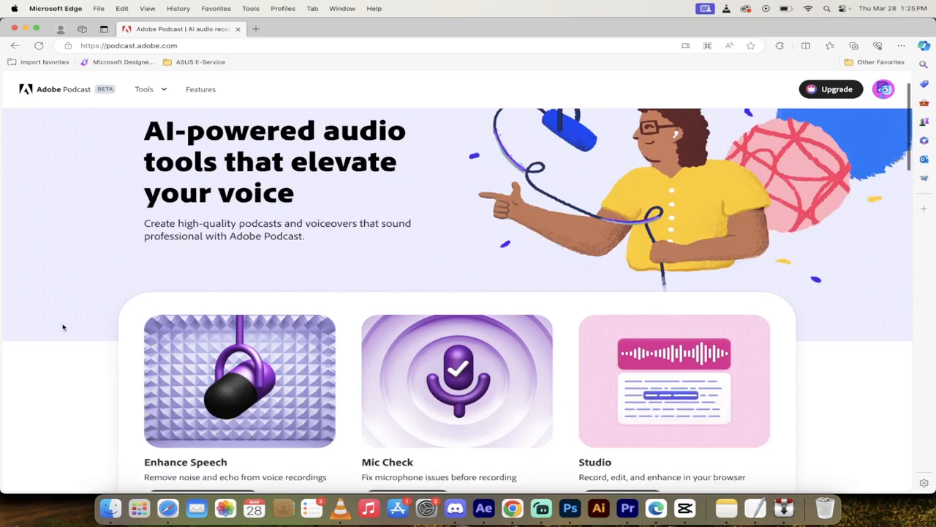
scroll("down", 3)
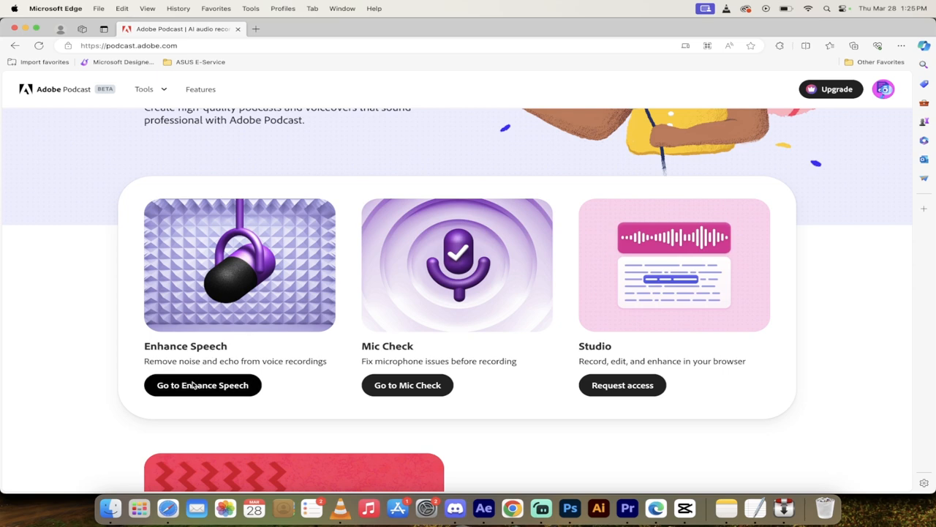
left_click(202, 384)
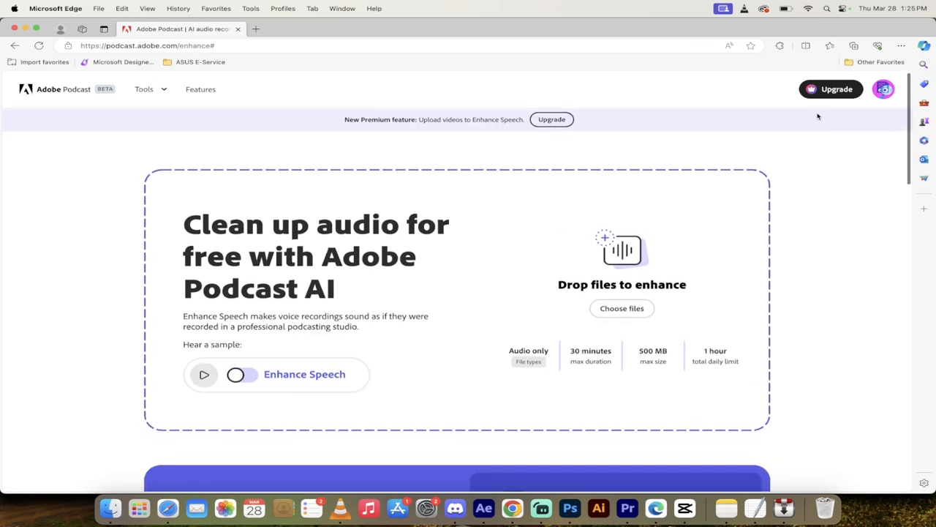
Check the account's daily Enhance Speech usage (2 of 60 minutes) and return to the upload area.
left_click(884, 89)
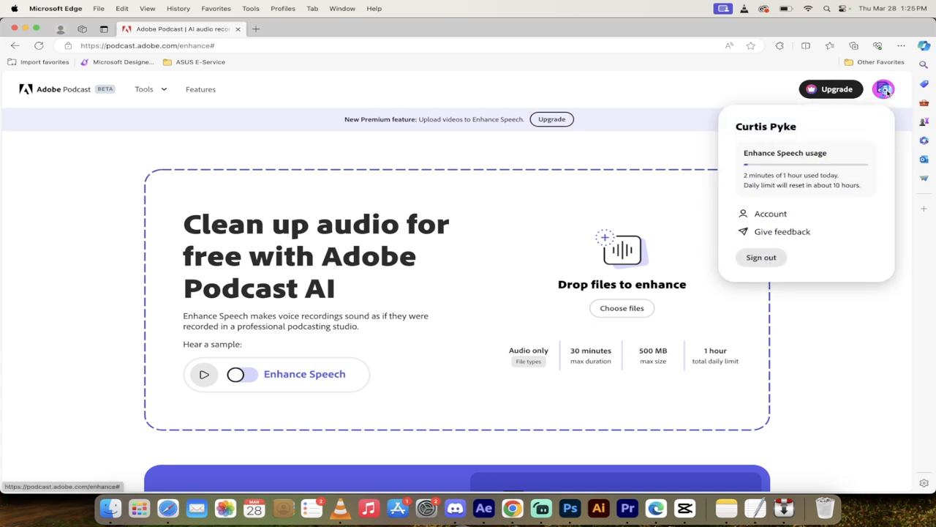
mouse_move(623, 144)
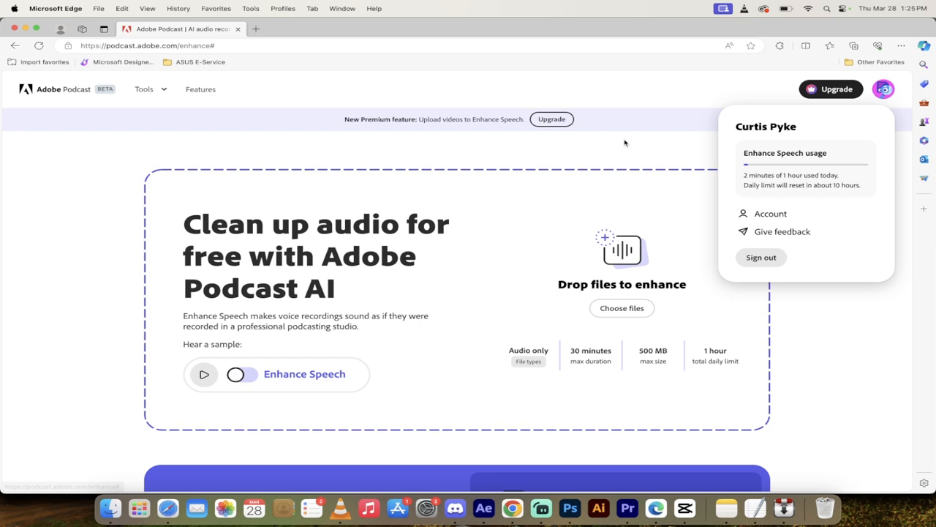
mouse_move(846, 322)
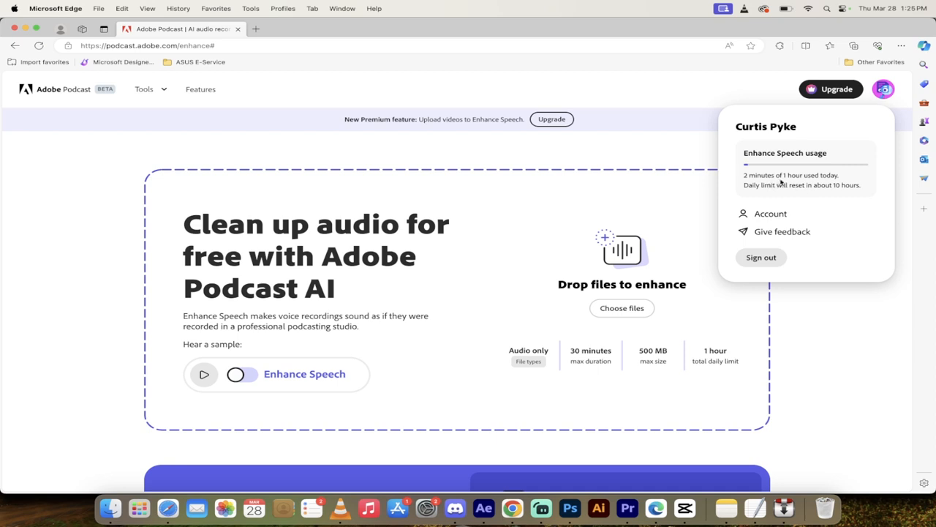
mouse_move(816, 353)
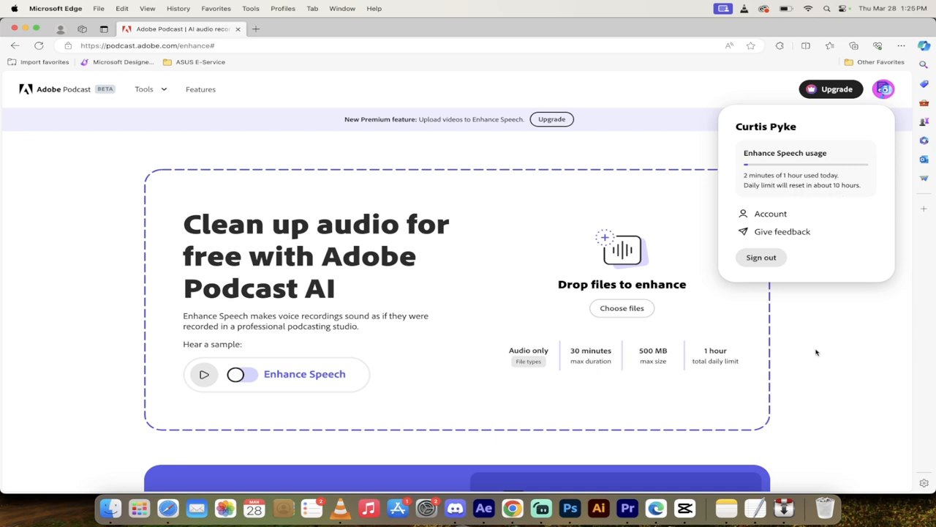
left_click(87, 341)
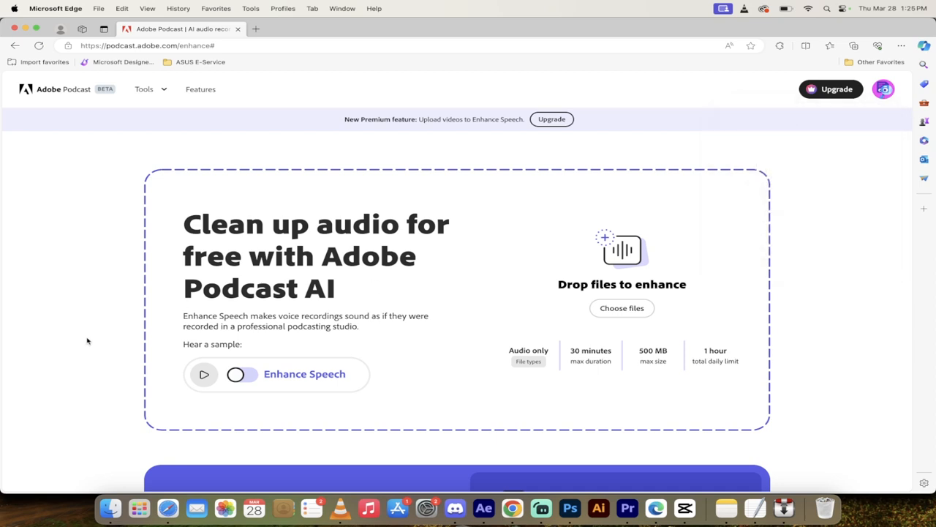
scroll("down", 3)
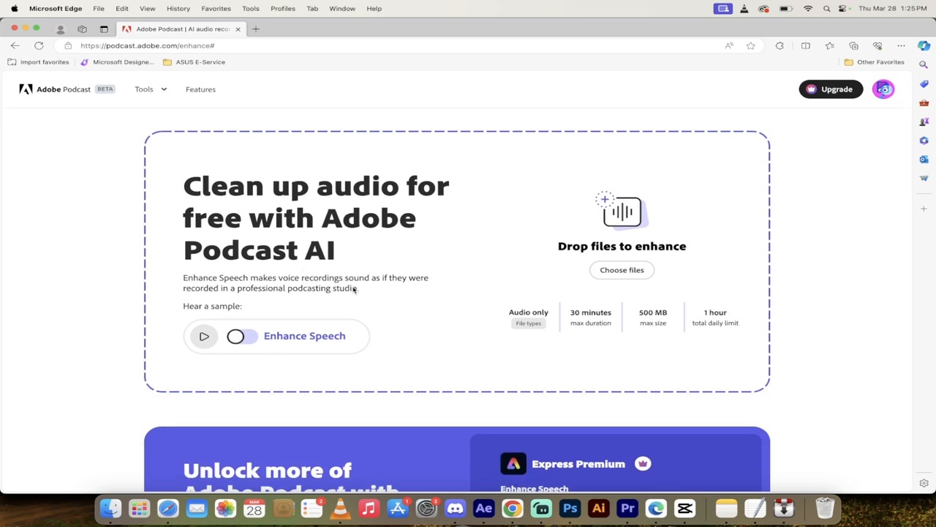
mouse_move(622, 269)
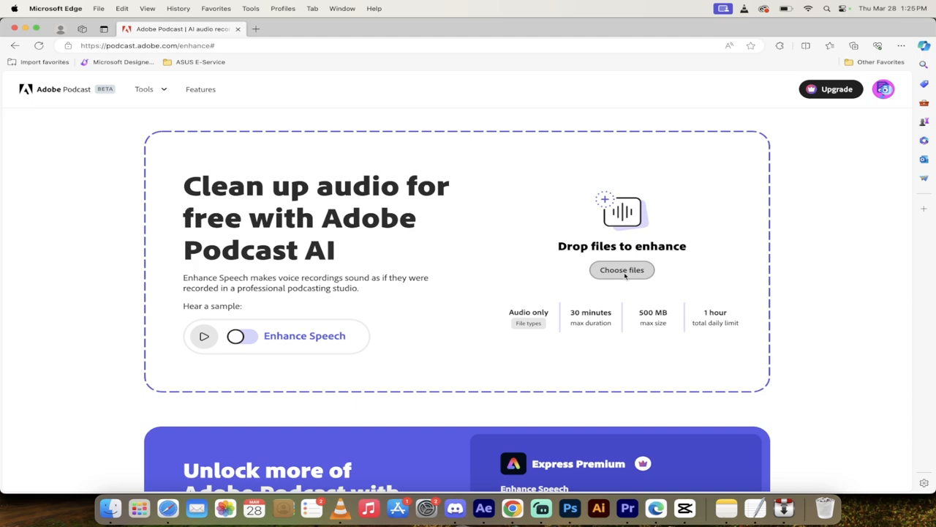
Upload Curtis.mp3 from the Desktop for speech enhancement.
left_click(622, 269)
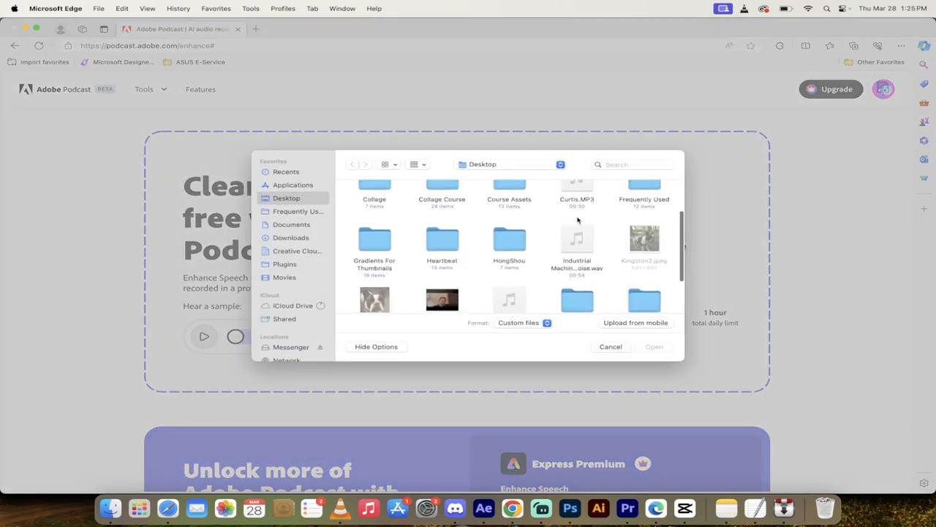
left_click(576, 208)
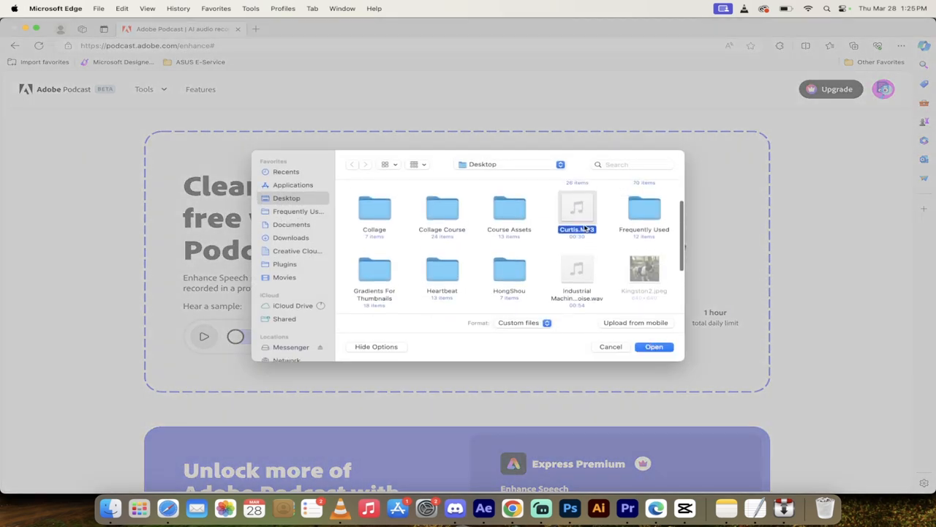
left_click(653, 345)
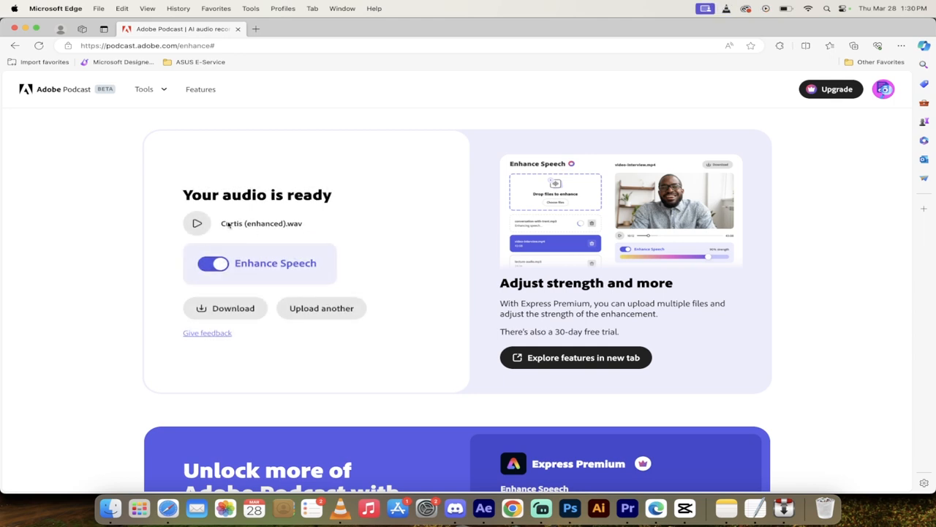
Preview Curtis (enhanced).wav and download it.
left_click(197, 222)
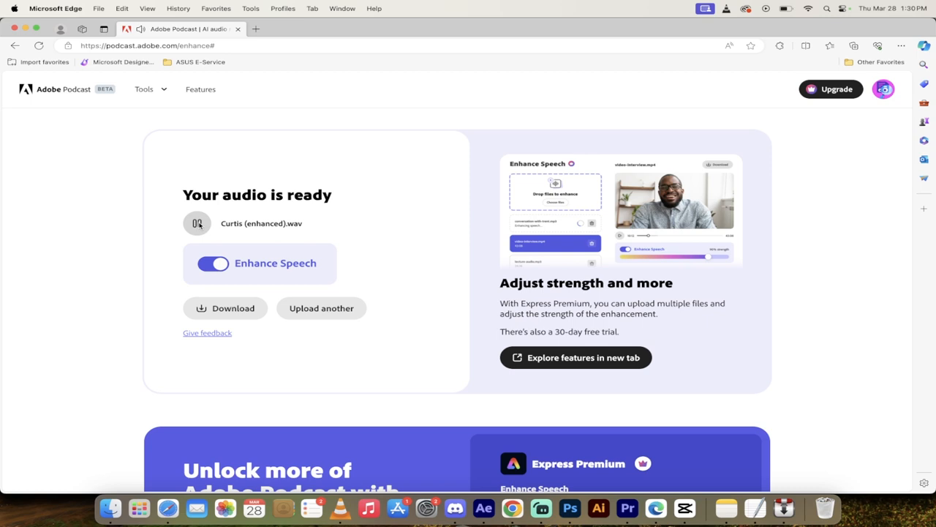
left_click(196, 222)
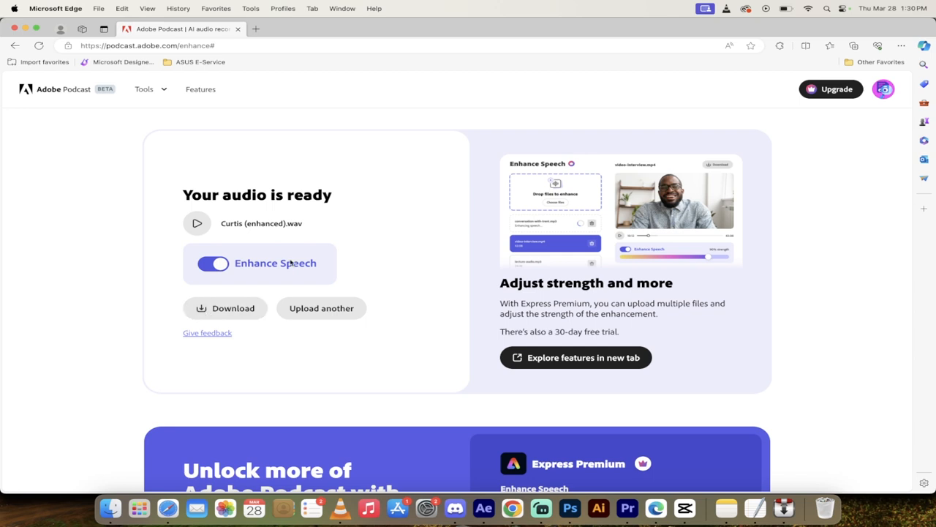
left_click(853, 45)
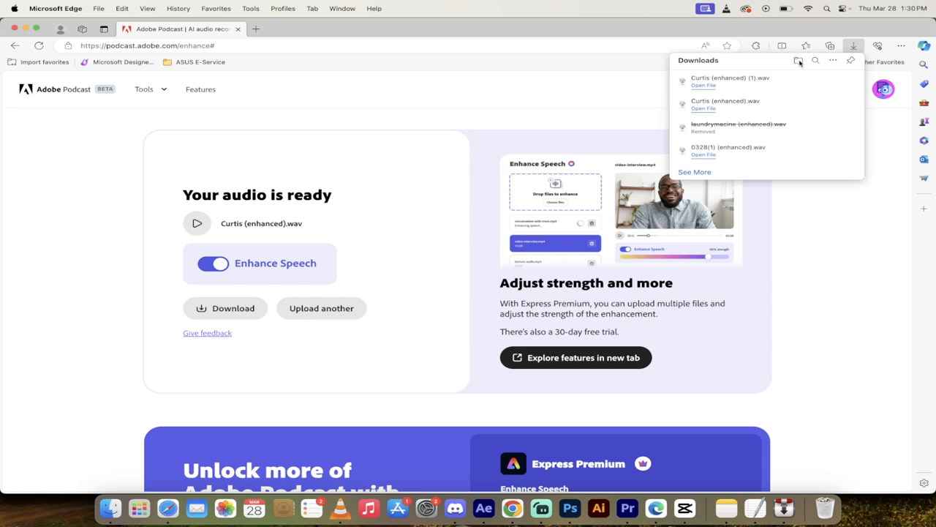
Reveal the downloaded Curtis (enhanced).wav in Finder's Downloads folder.
left_click(799, 61)
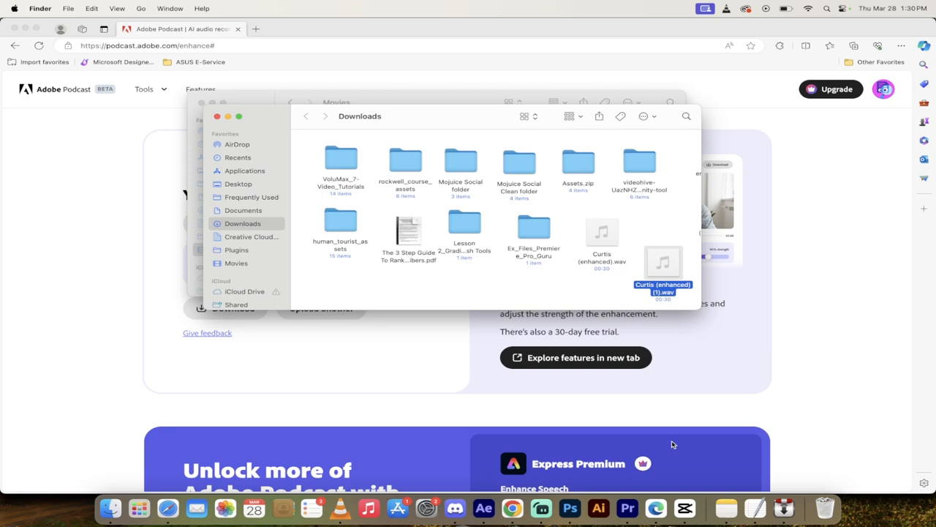
mouse_move(685, 506)
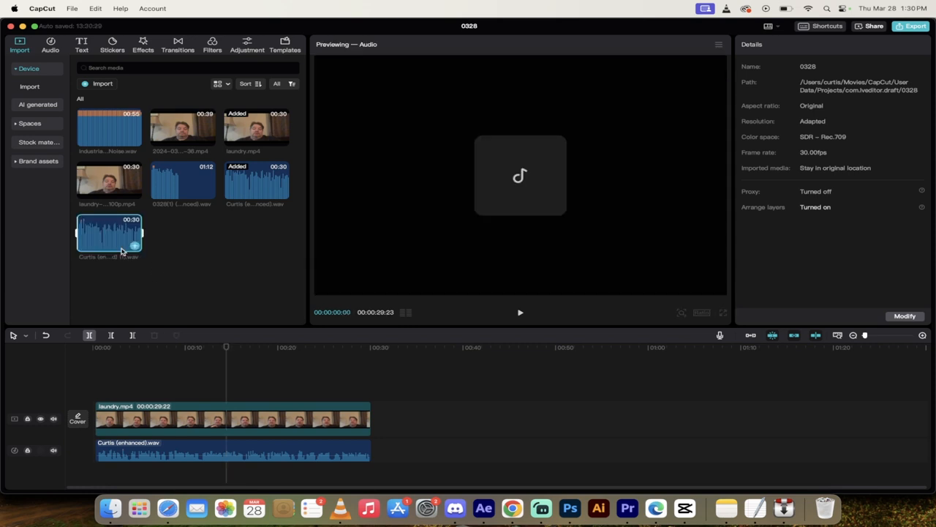
Place the enhanced Curtis audio on the timeline and play it back briefly.
left_click_drag(110, 234, 583, 447)
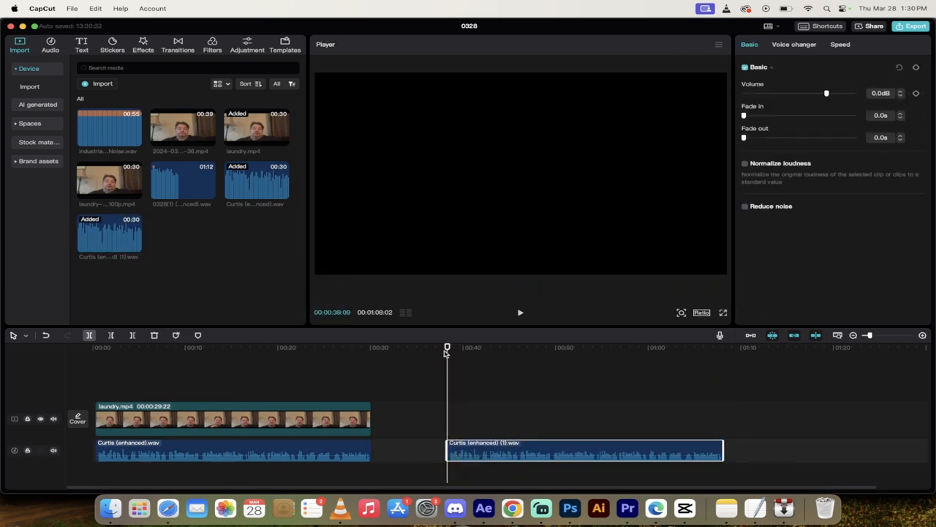
left_click(520, 313)
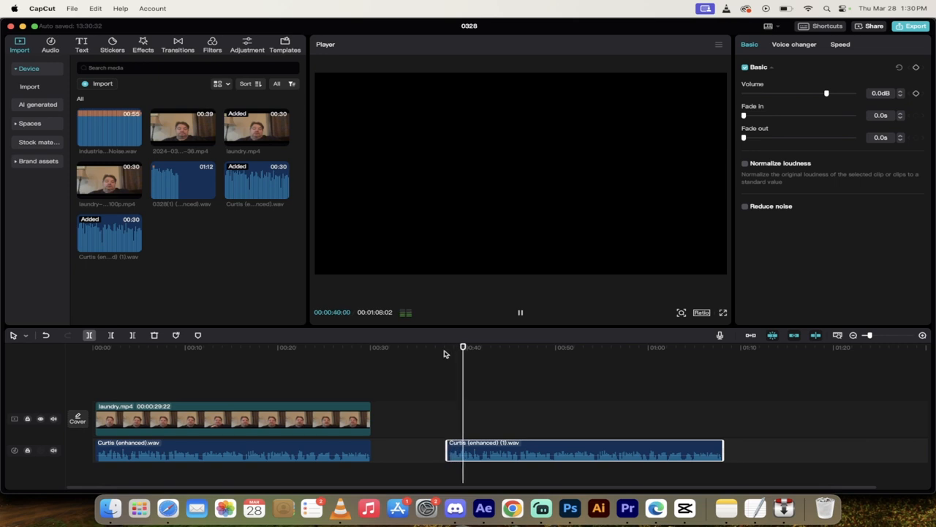
left_click(521, 313)
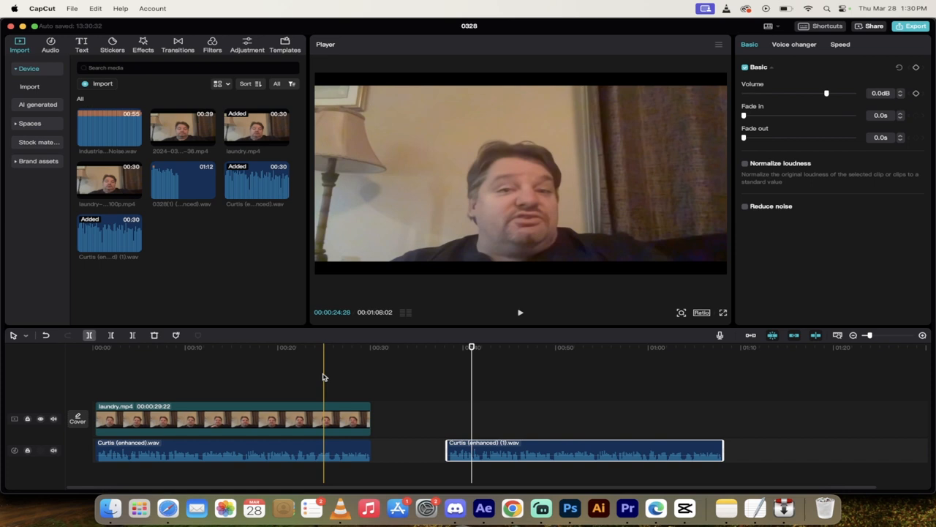
Delete the laundry video and all audio clips, leaving the timeline empty.
left_click(501, 395)
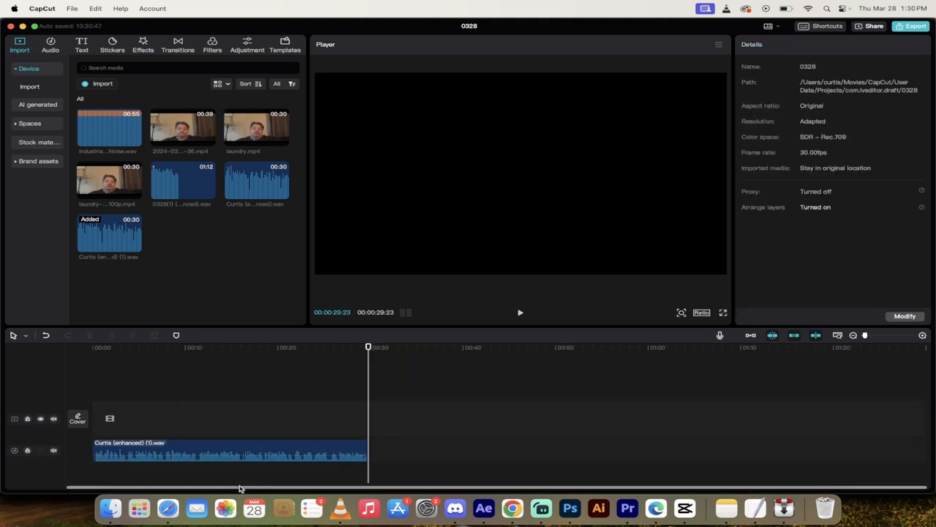
left_click(219, 454)
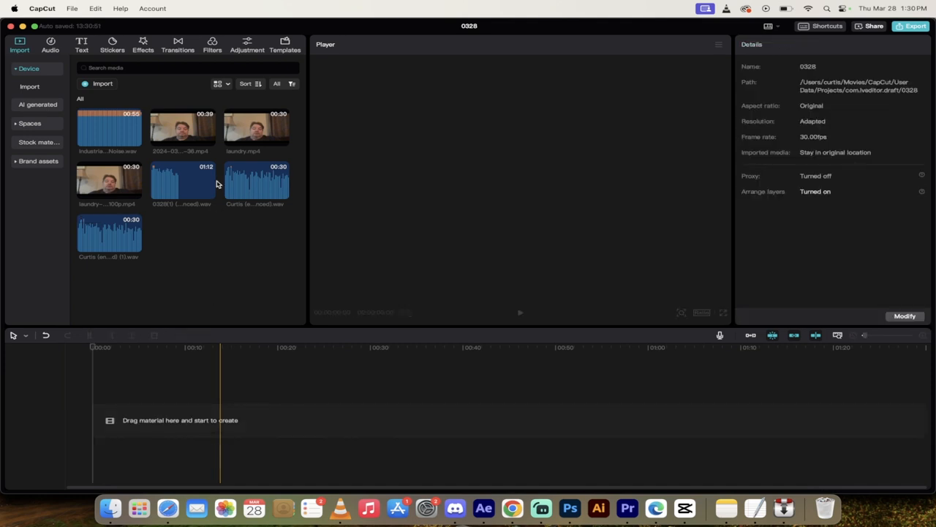
Place laundry.mp4 on the timeline and separate its audio onto its own track.
left_click(256, 129)
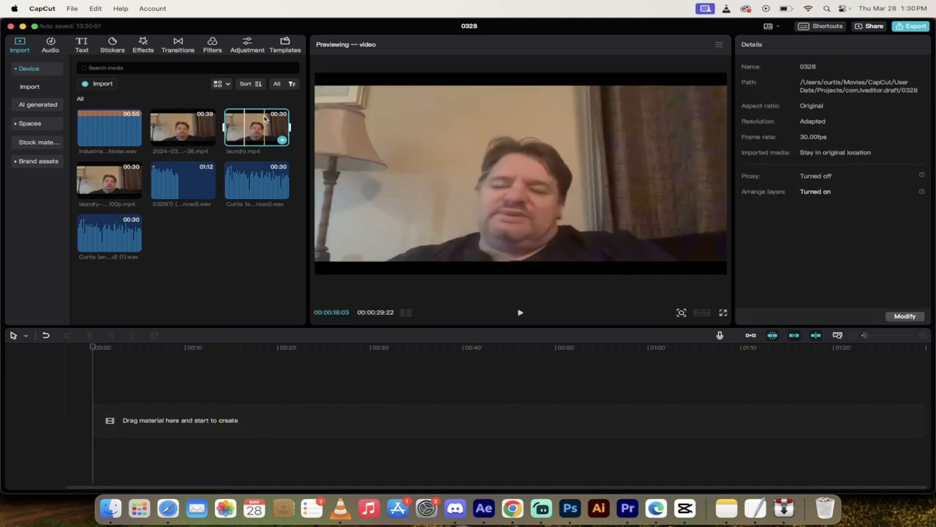
left_click_drag(256, 128, 235, 418)
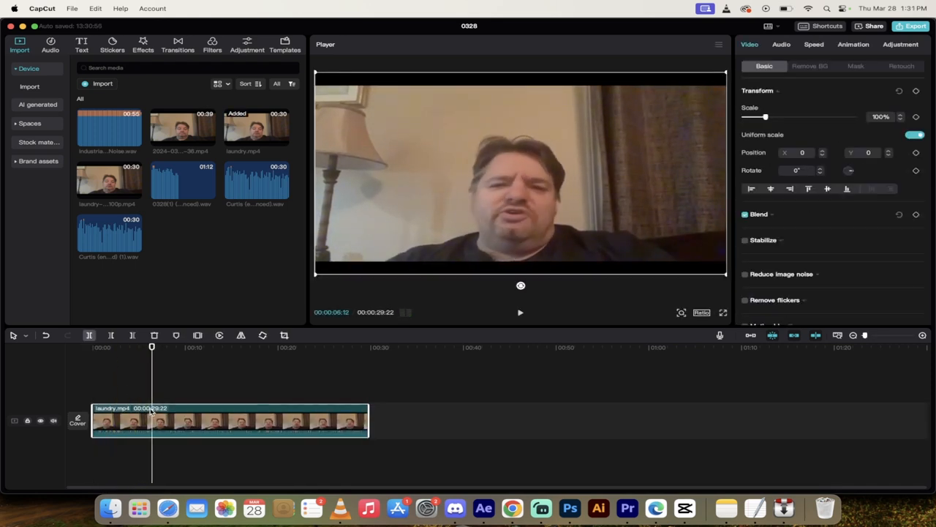
right_click(152, 419)
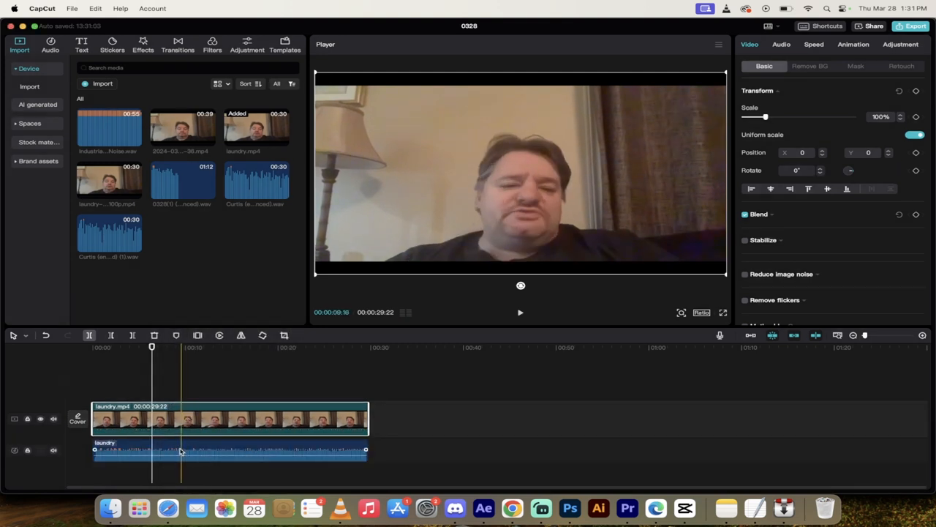
left_click(220, 450)
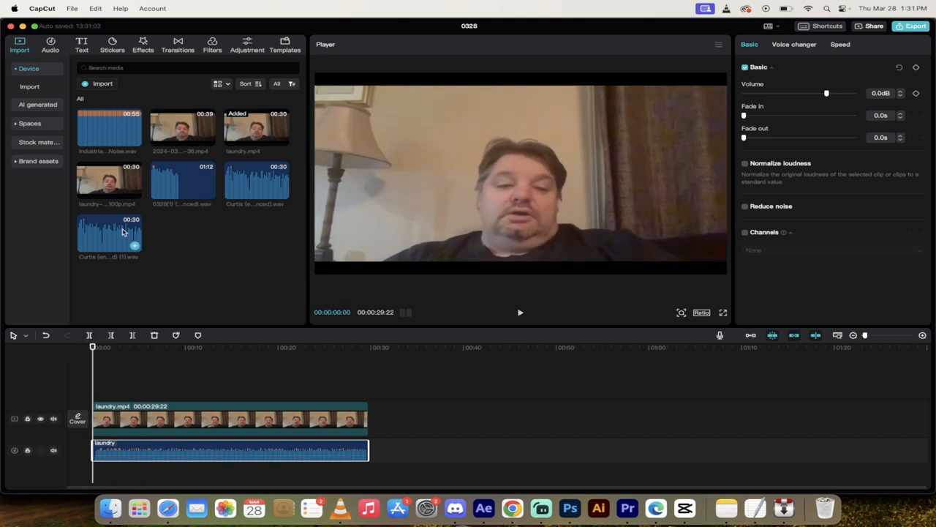
Add Curtis (enhanced) (1).wav, delete the separated laundry audio, and preview the result briefly.
left_click(109, 233)
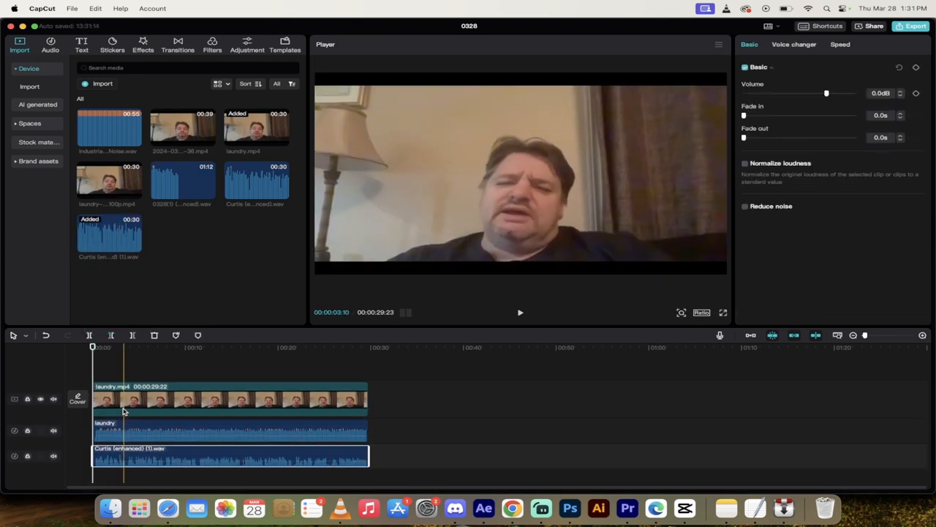
left_click(249, 430)
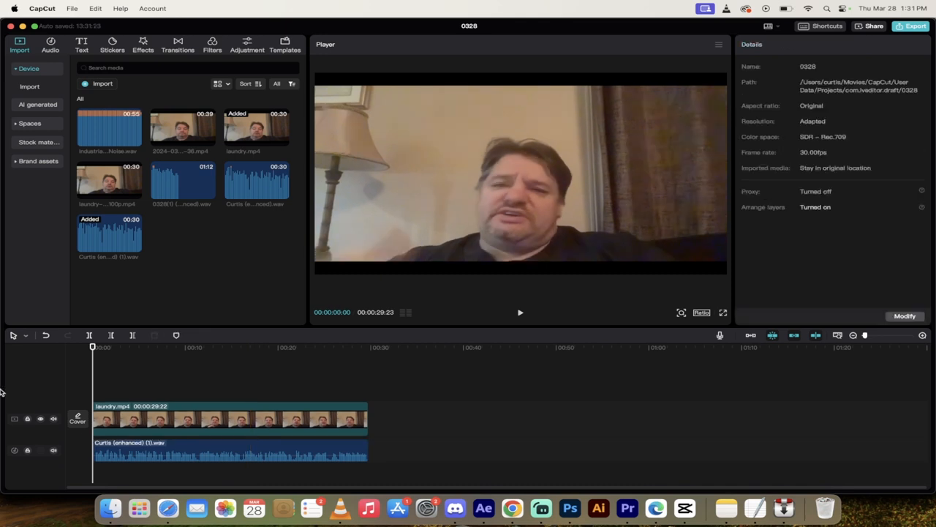
left_click(521, 314)
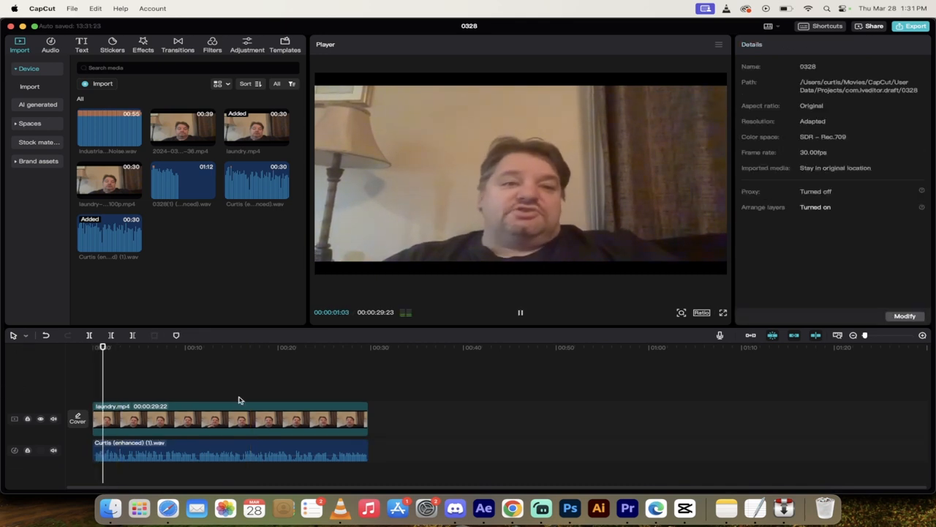
left_click(521, 313)
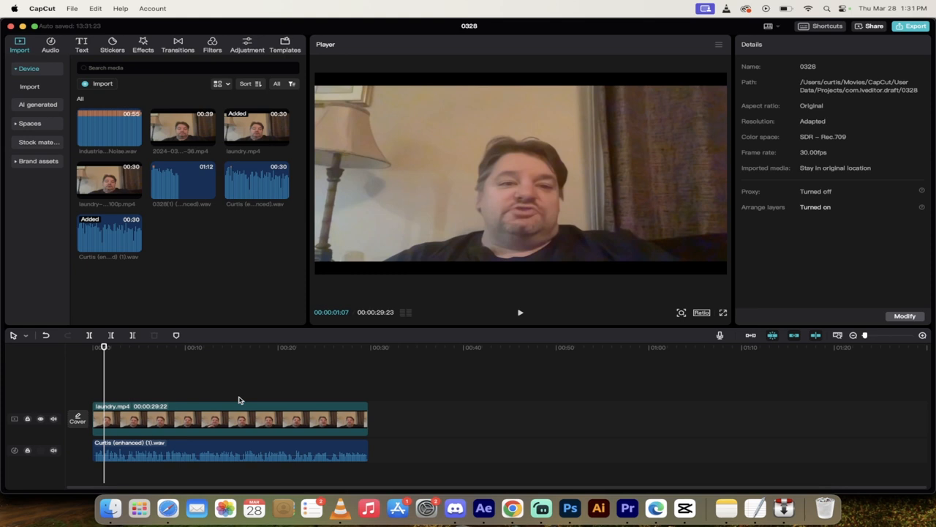